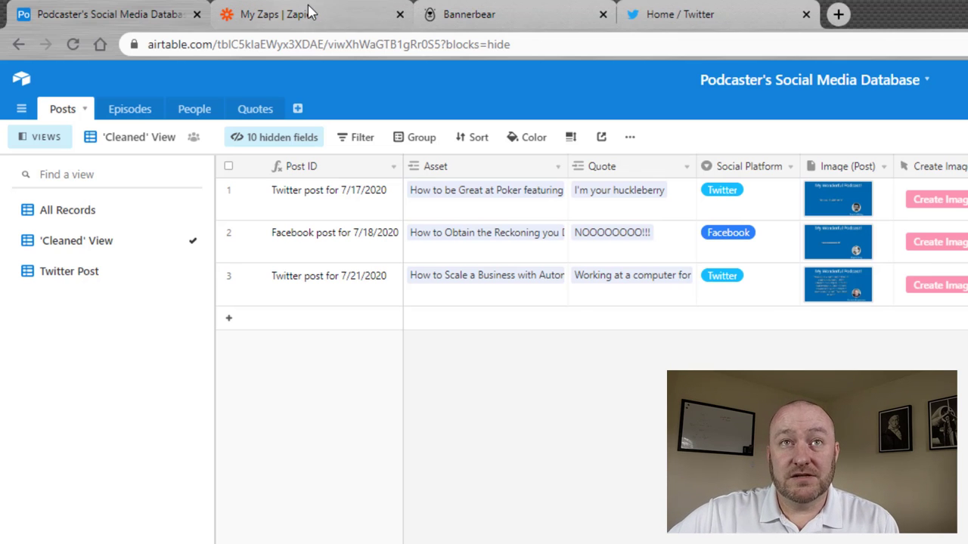
mouse_move(278, 14)
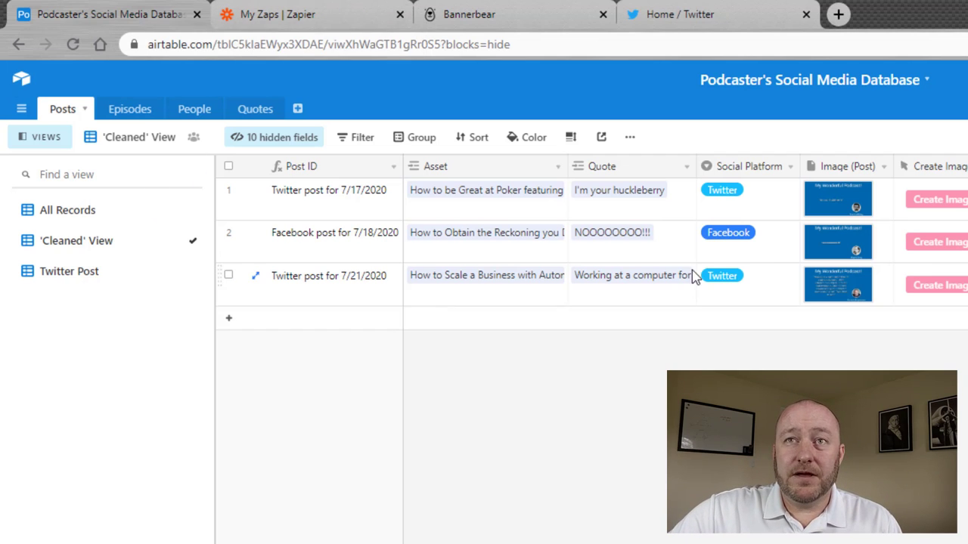
Step: Check the 7/21/2020 Twitter post's image, then view the Create Image field's webhook URL formula
click(745, 190)
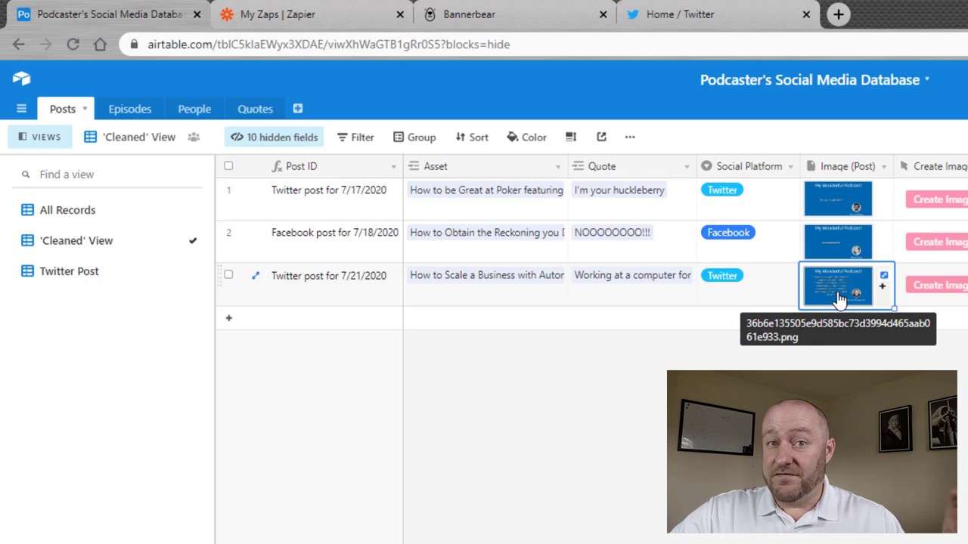
click(837, 286)
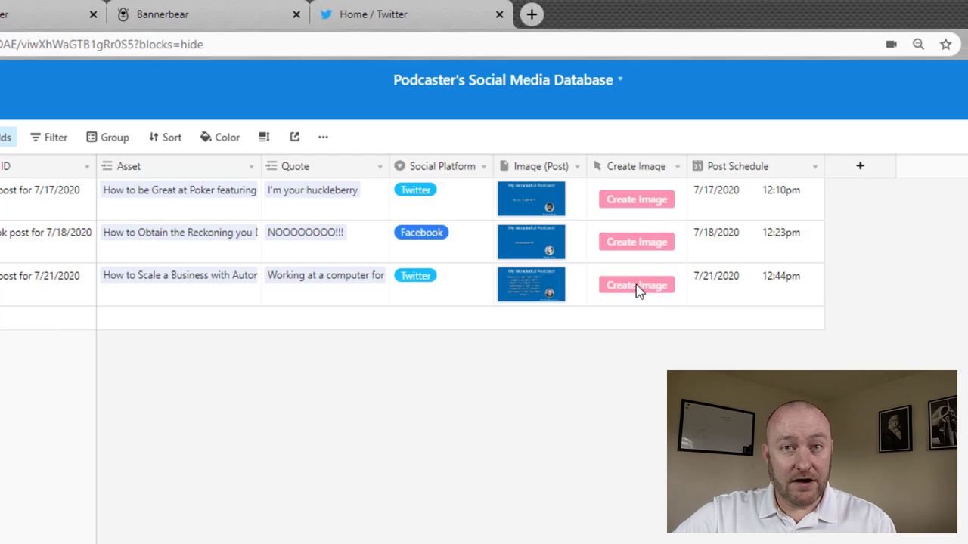
mouse_move(643, 171)
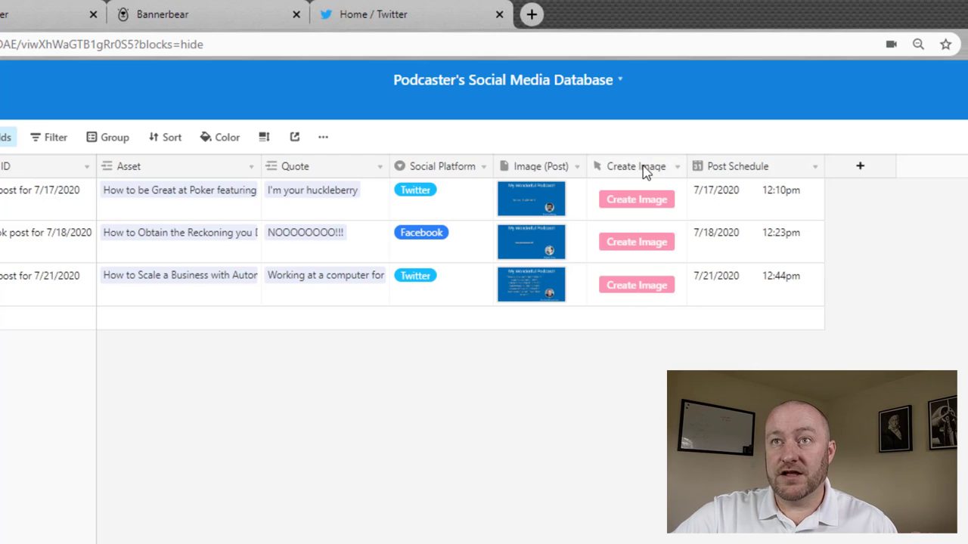
click(676, 166)
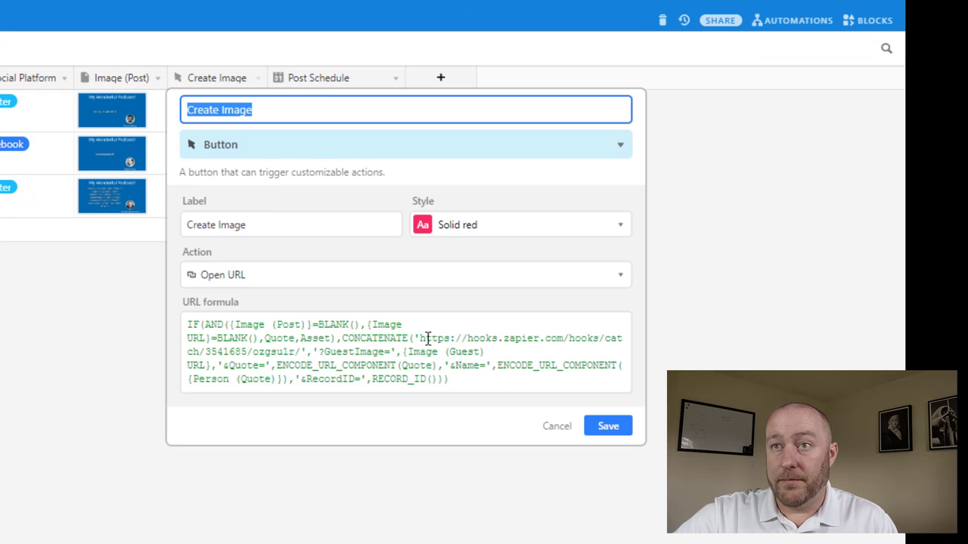
click(416, 338)
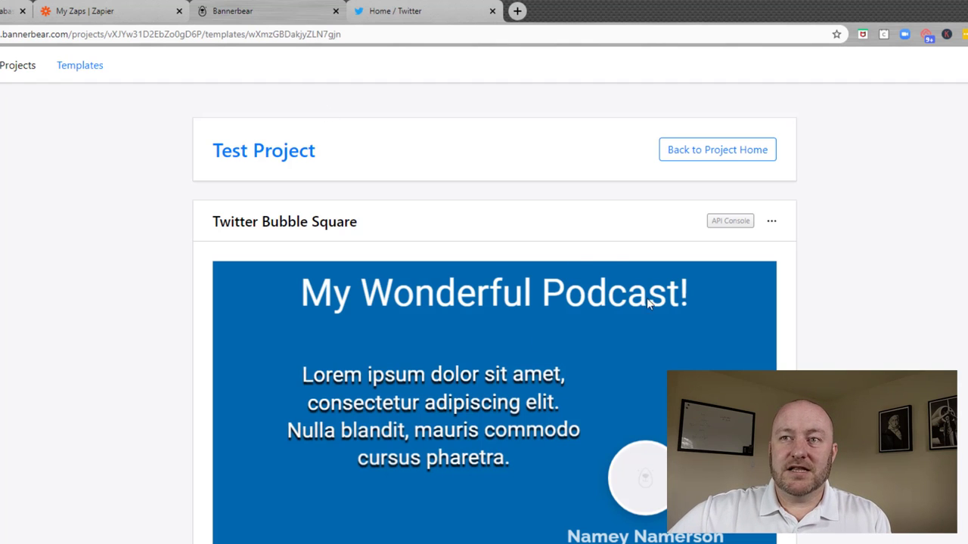
Step: Edit the Twitter Bubble Square template, replacing 'Wonderful' with 'Awesome' in the headline
scroll(down, 3)
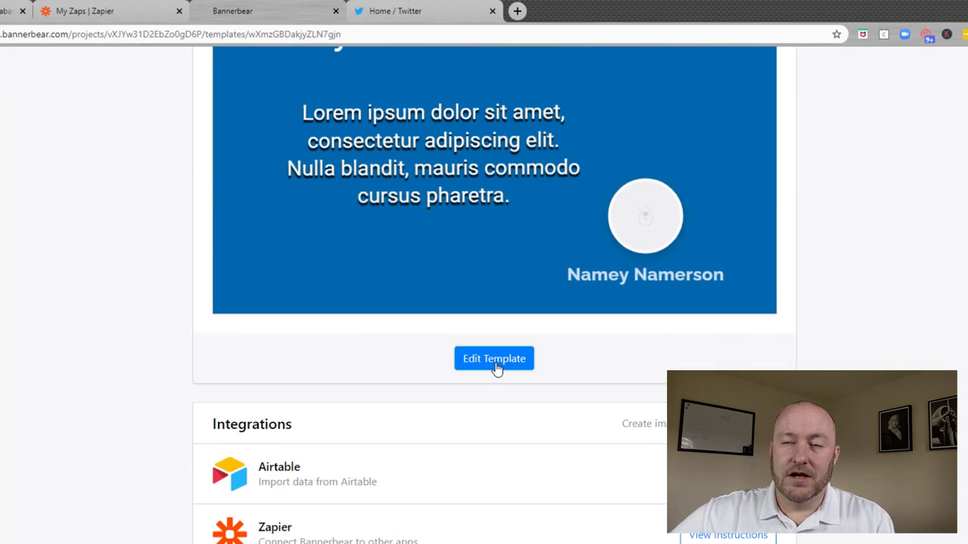
click(494, 359)
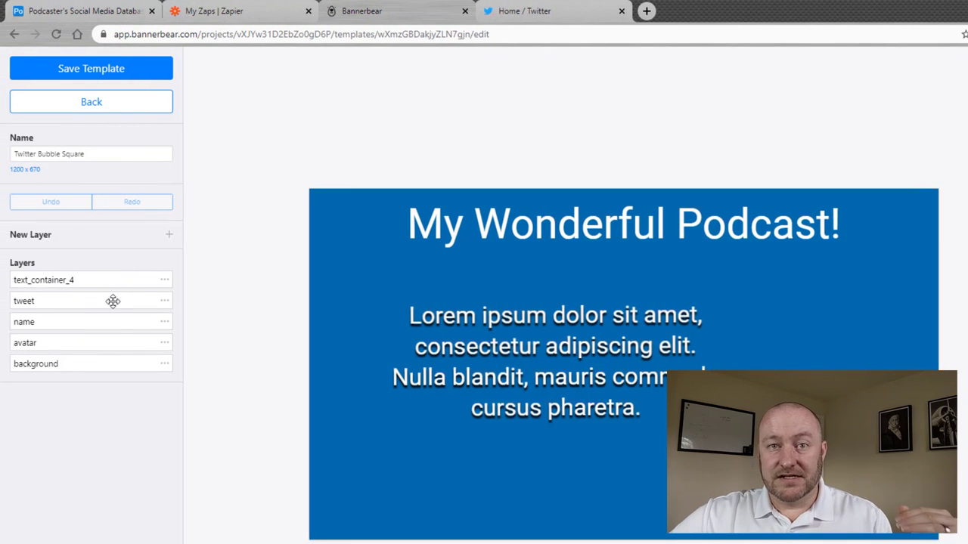
mouse_move(104, 361)
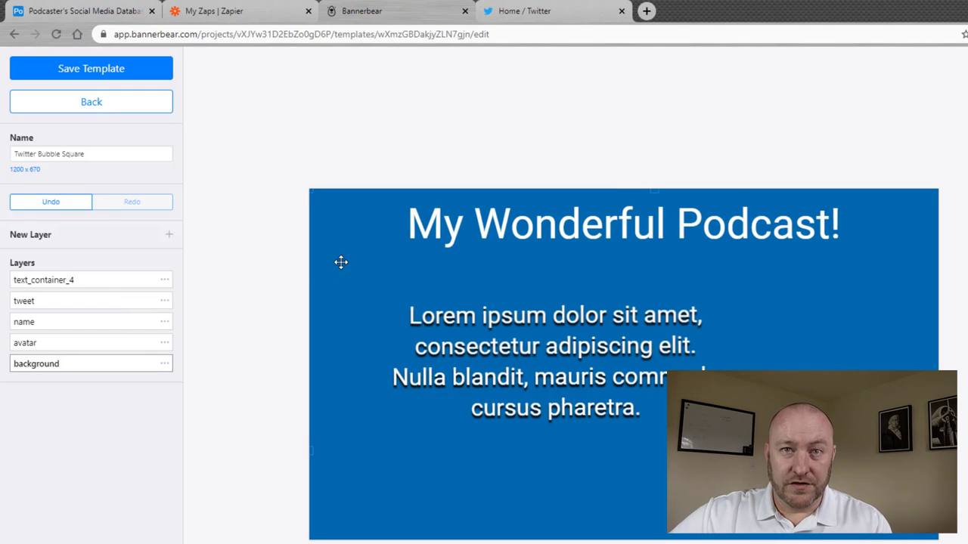
click(623, 223)
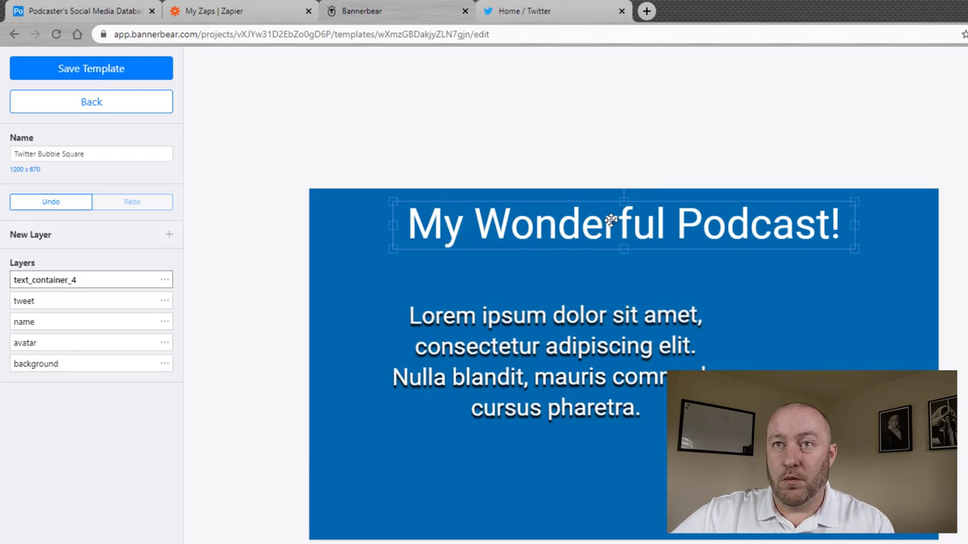
double_click(570, 223)
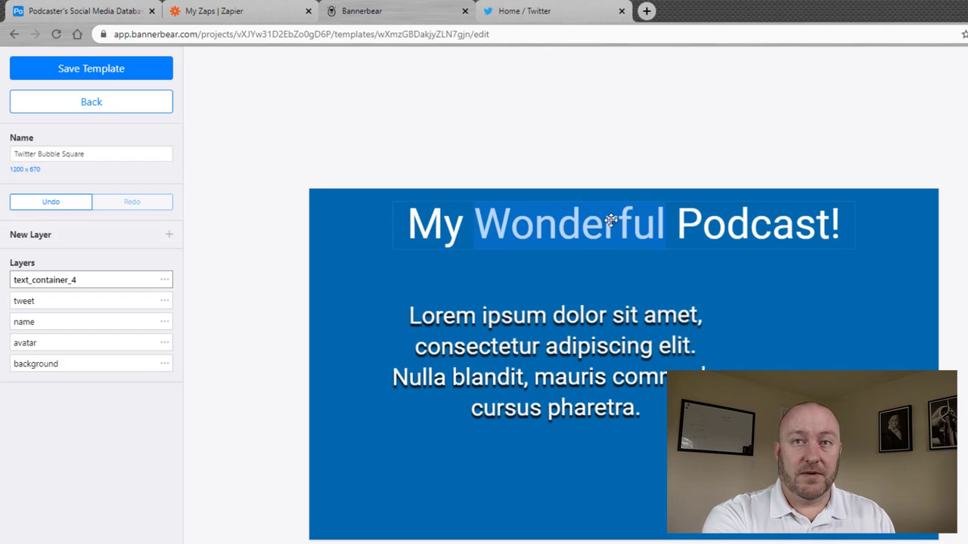
text(Awesome)
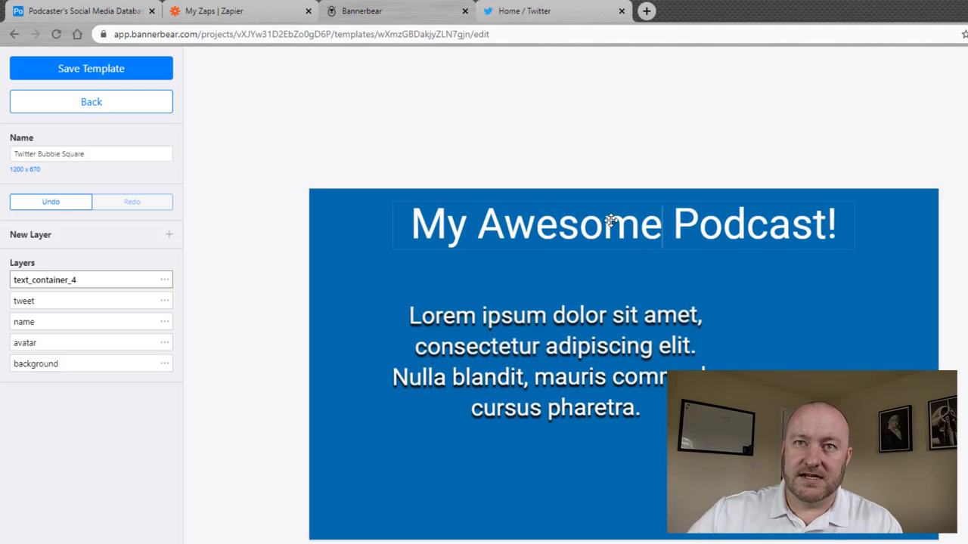
click(554, 361)
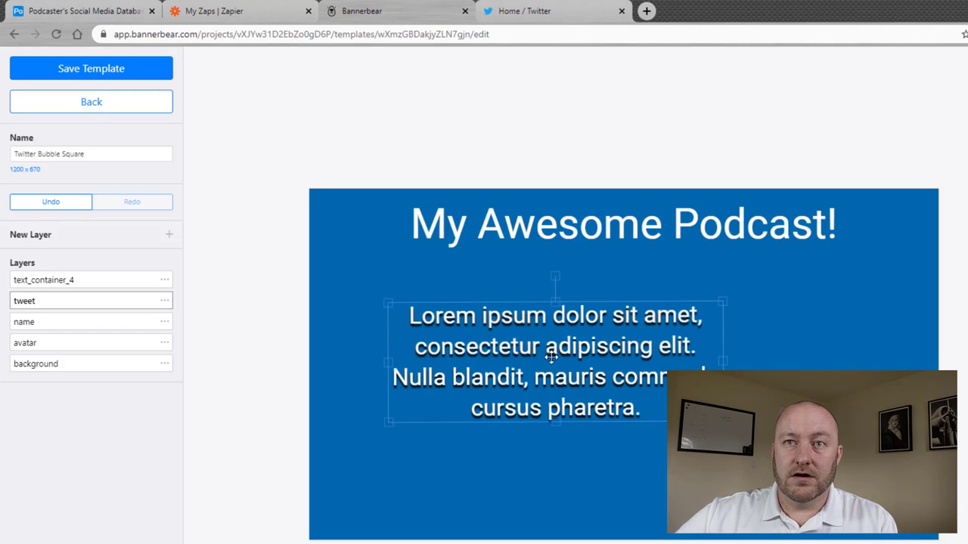
mouse_move(229, 319)
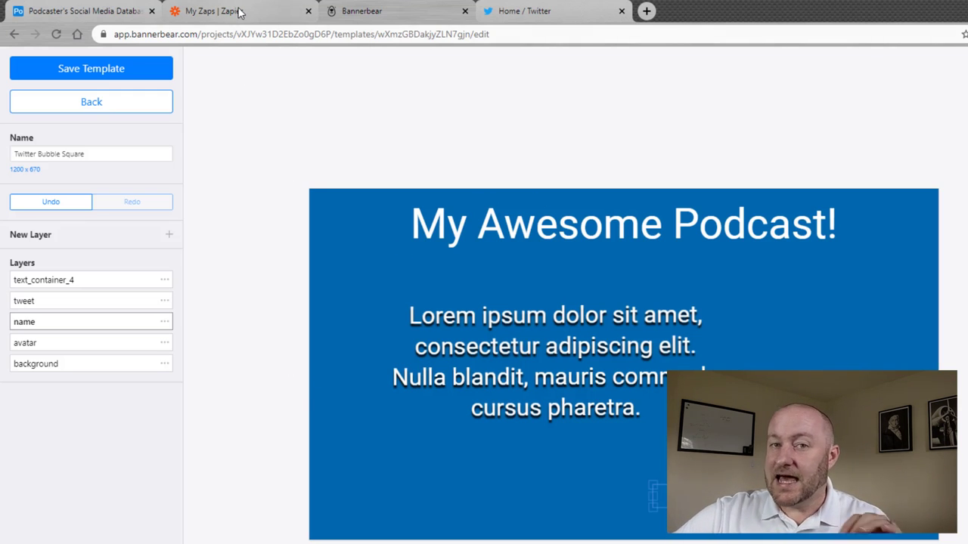
Step: Open the Create Social Media Image zap's Catch Hook trigger and browse its sample record data
click(227, 10)
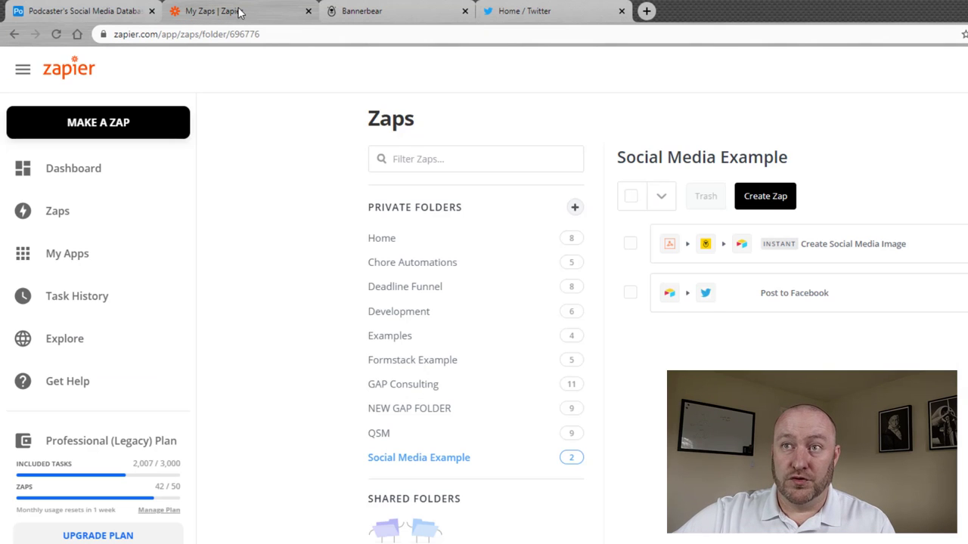
mouse_move(859, 256)
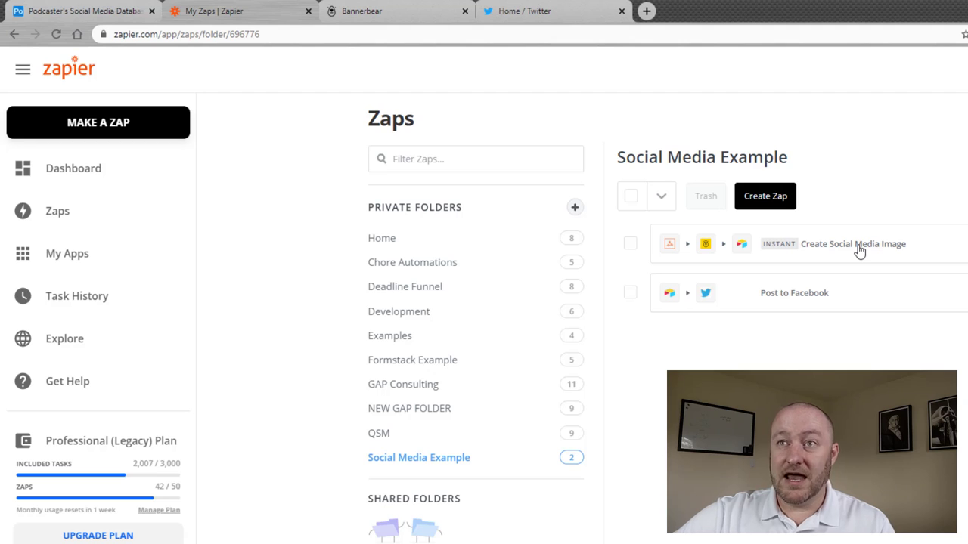
click(853, 244)
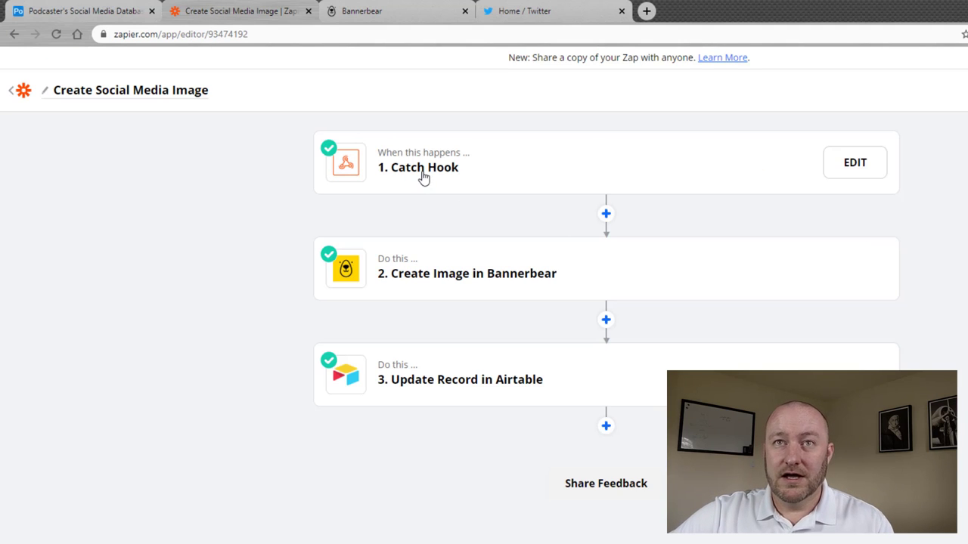
mouse_move(422, 171)
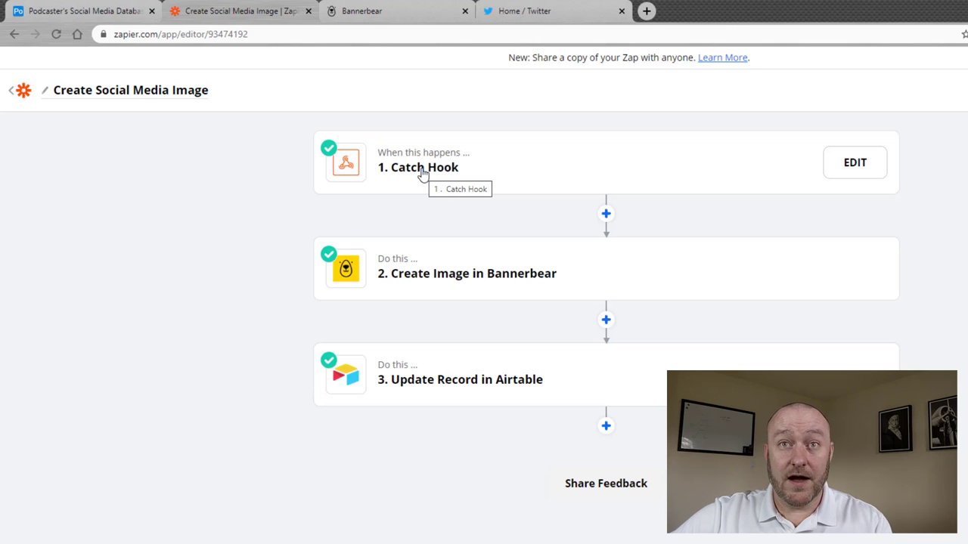
click(418, 167)
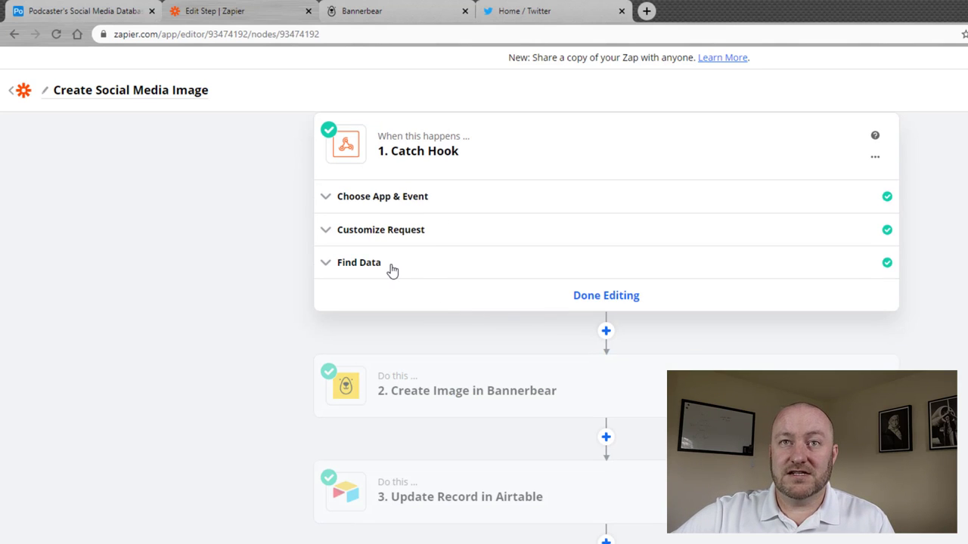
click(358, 262)
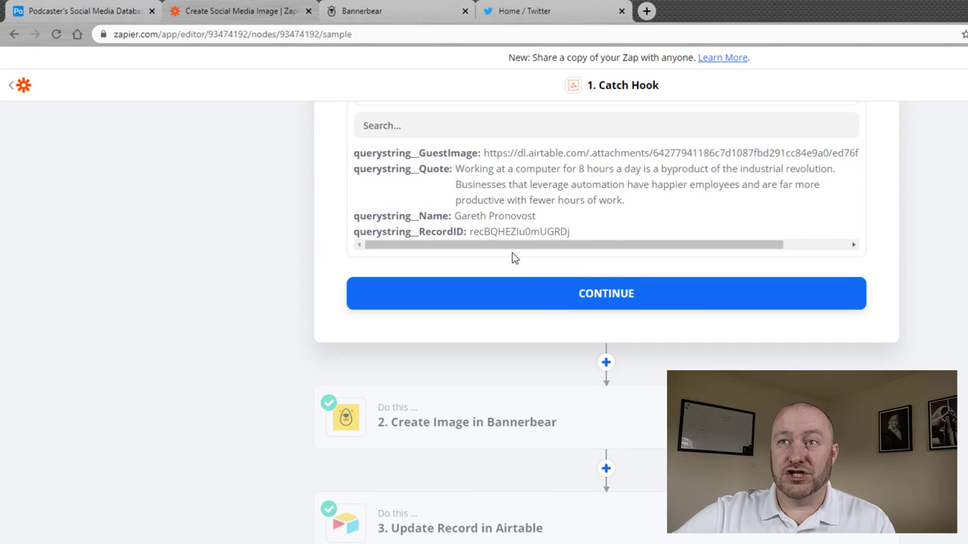
scroll(down, 3)
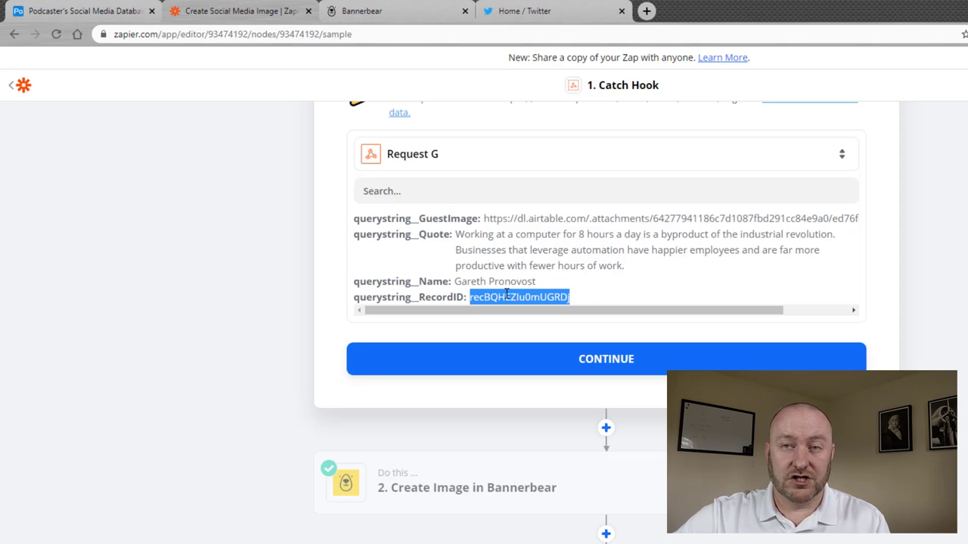
scroll(down, 3)
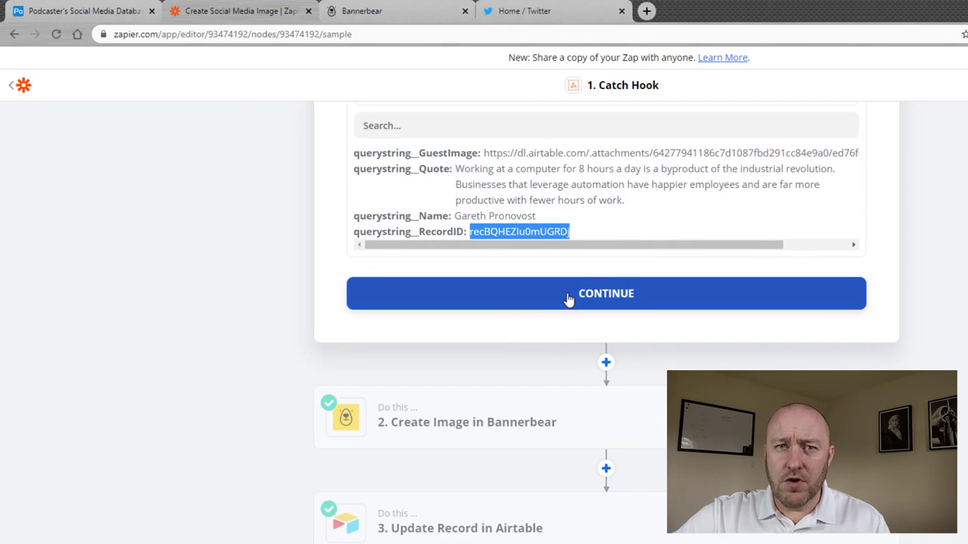
Step: Scroll the Bannerbear Create Image step's guest image, name and quote mappings and test result
click(605, 293)
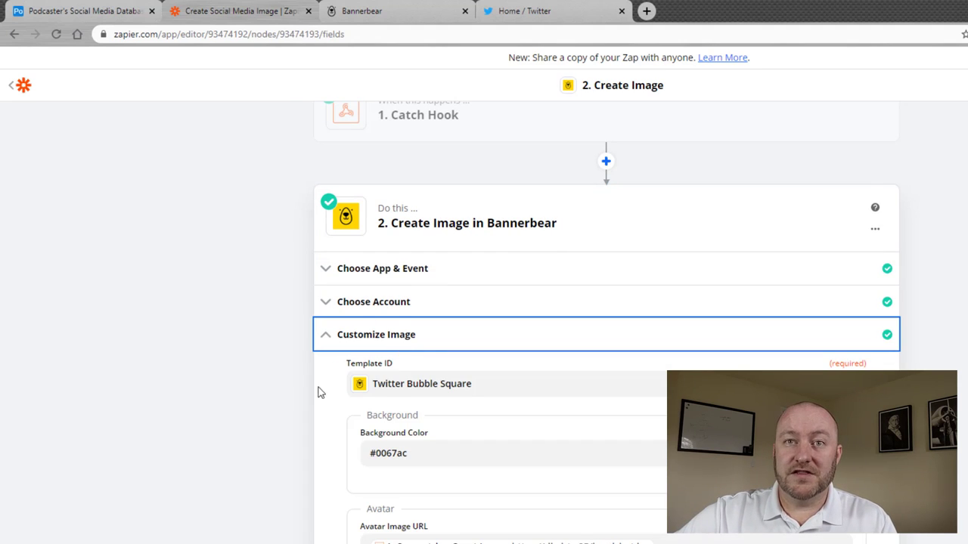
scroll(down, 3)
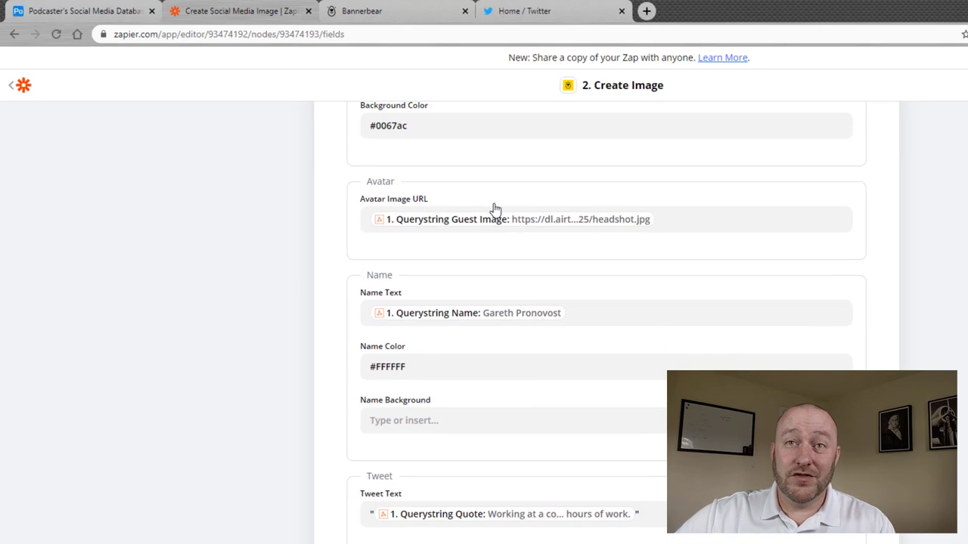
mouse_move(382, 205)
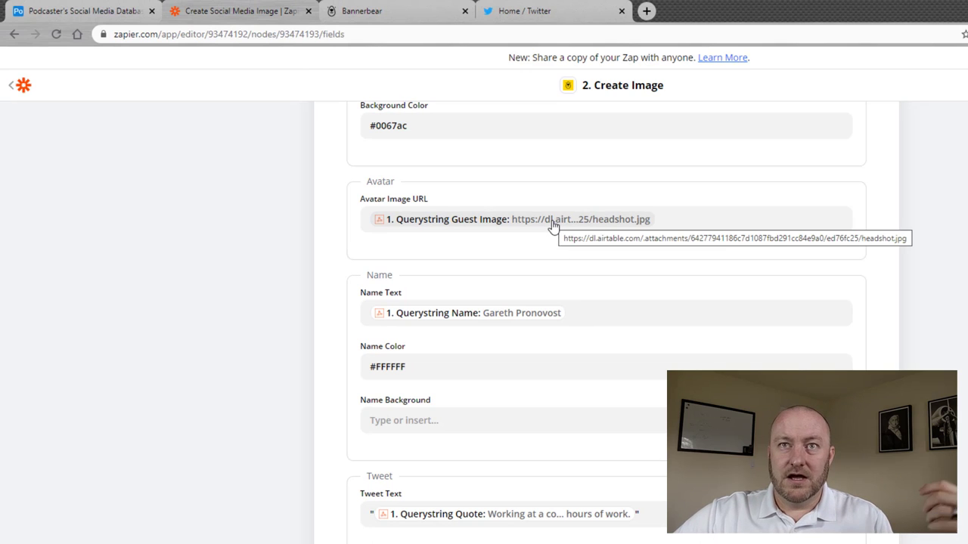
mouse_move(548, 225)
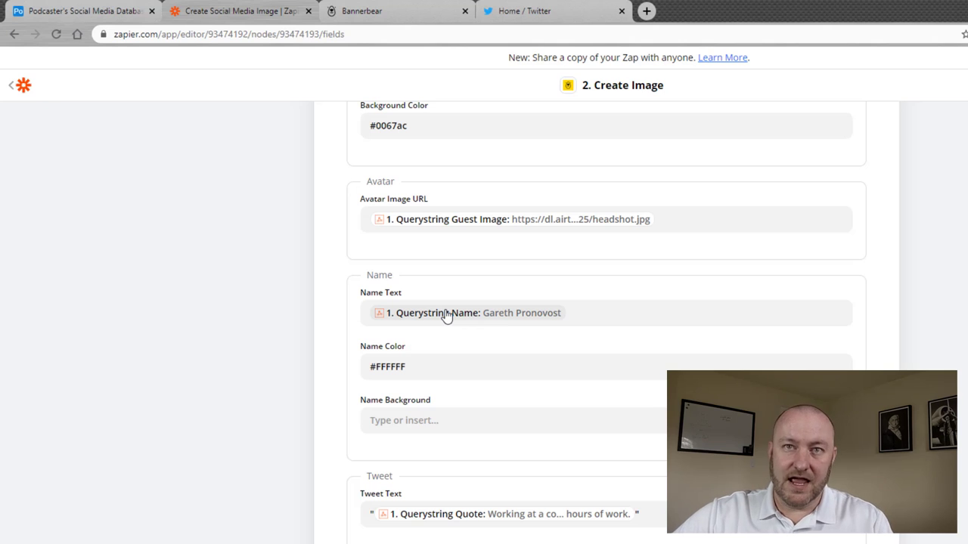
scroll(down, 3)
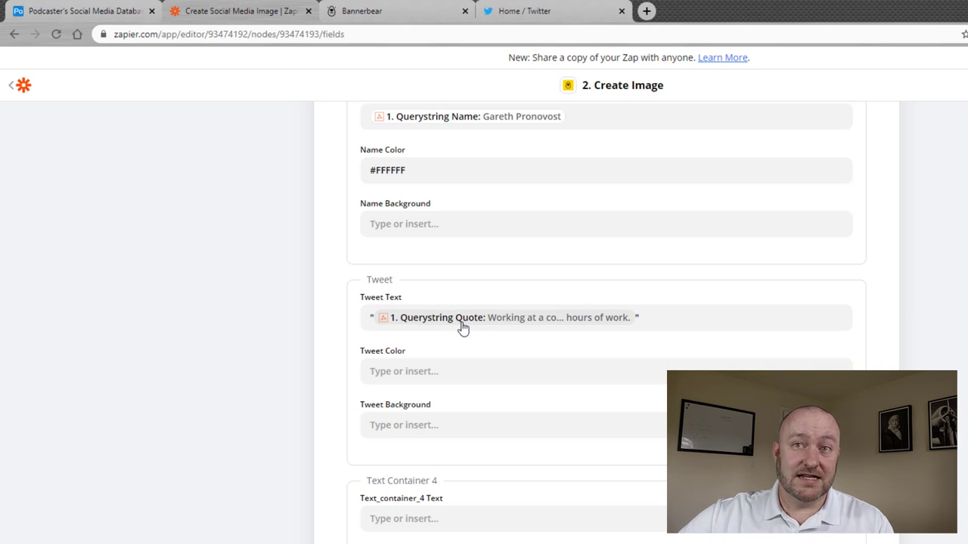
scroll(down, 3)
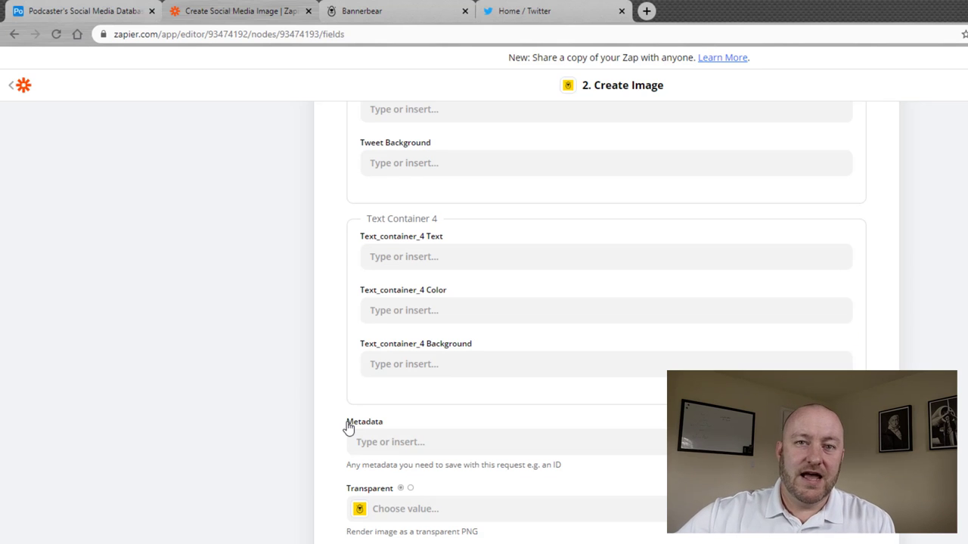
scroll(down, 3)
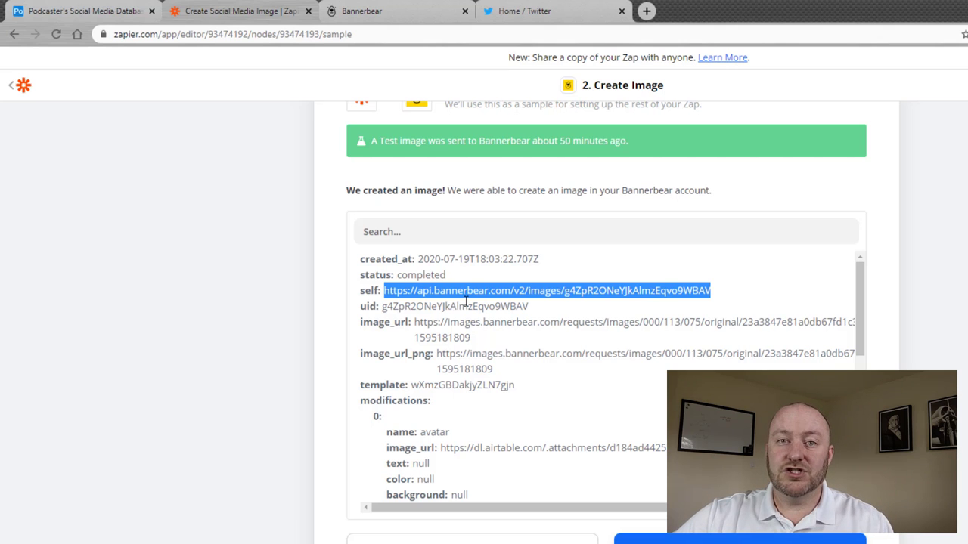
scroll(down, 3)
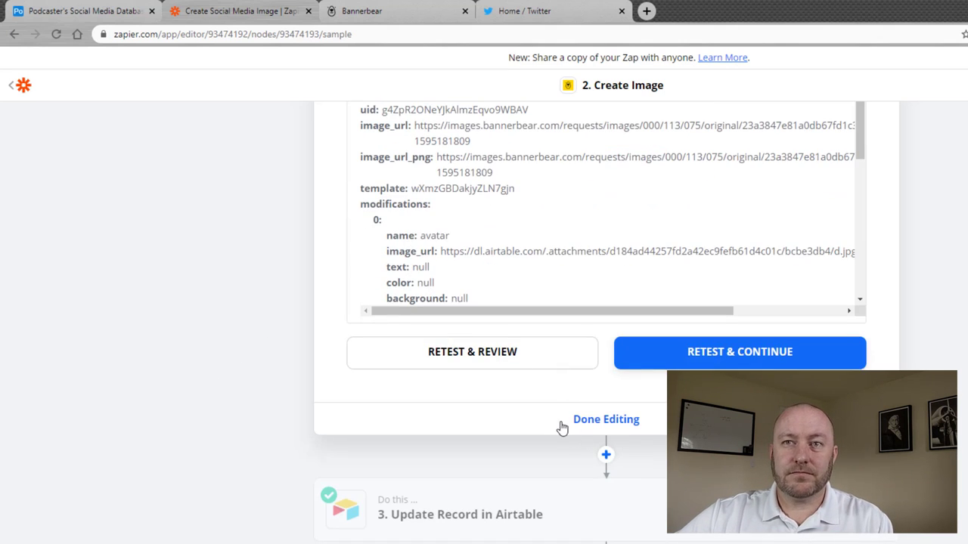
Step: Expand Update Record in Airtable's Customize Record to view the record ID and Image URL mappings
click(606, 419)
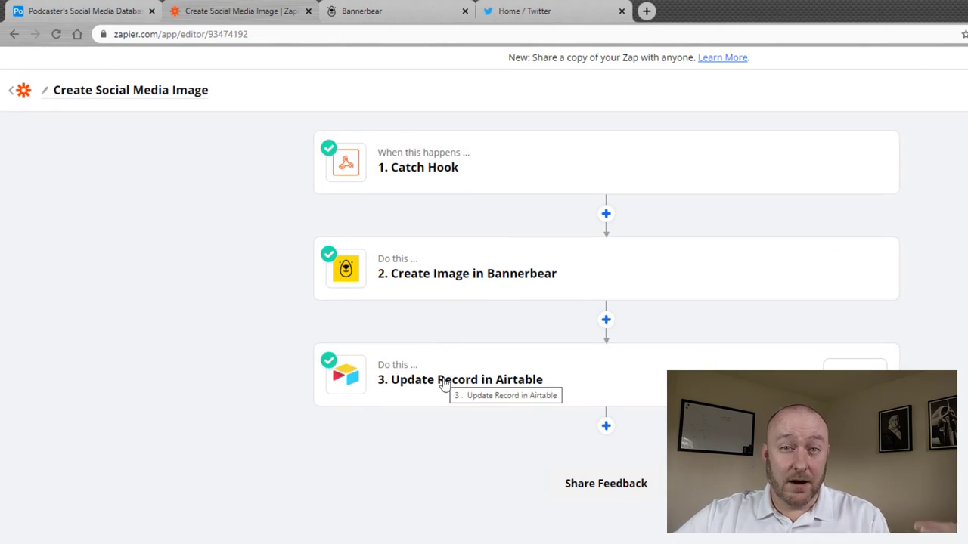
click(460, 379)
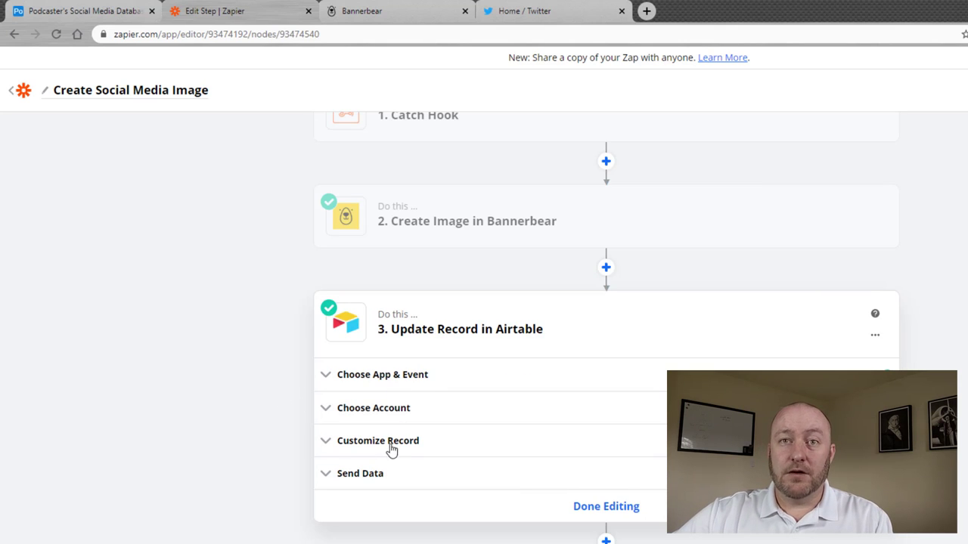
click(378, 441)
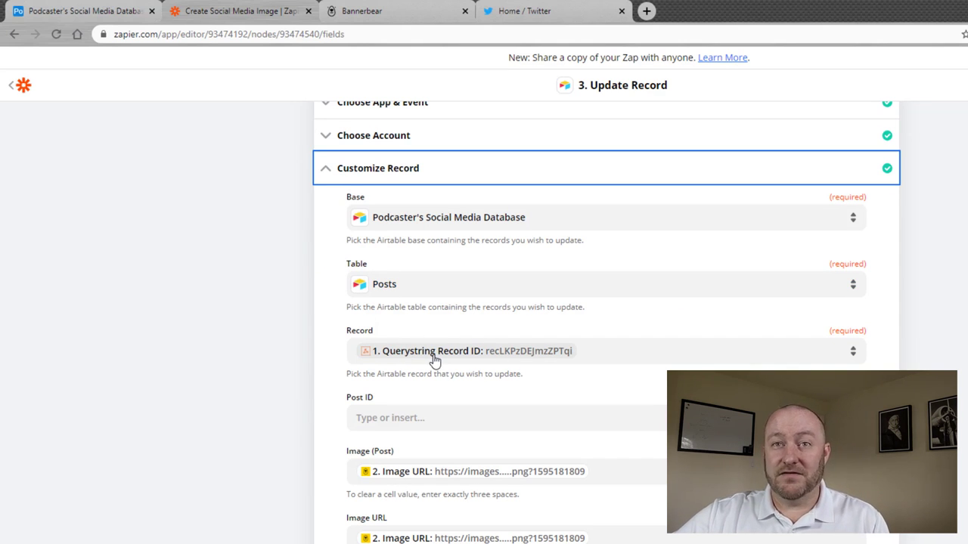
scroll(down, 3)
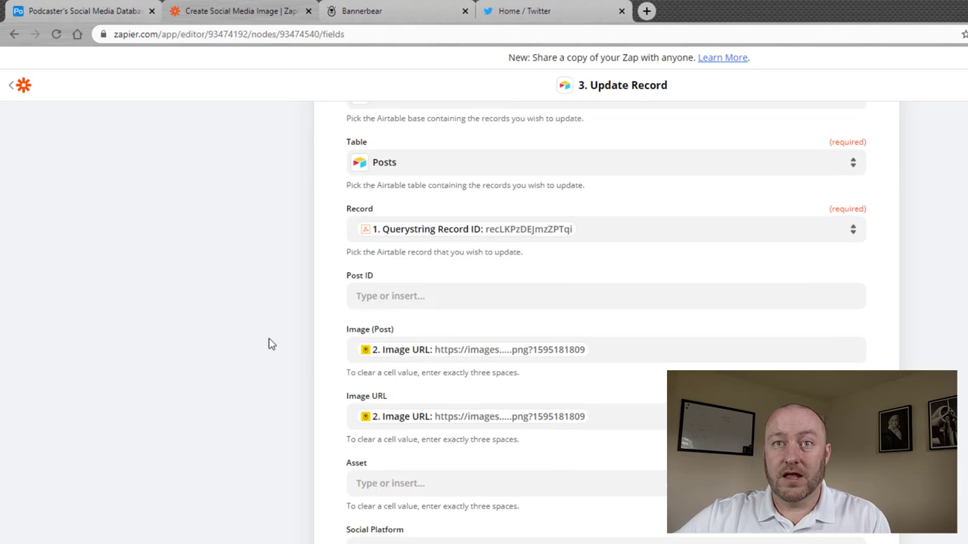
scroll(down, 3)
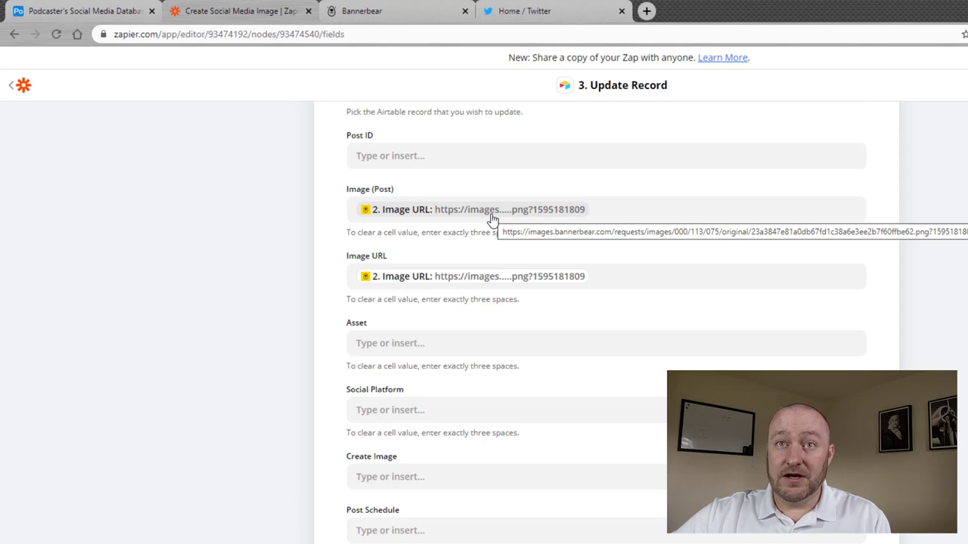
mouse_move(504, 276)
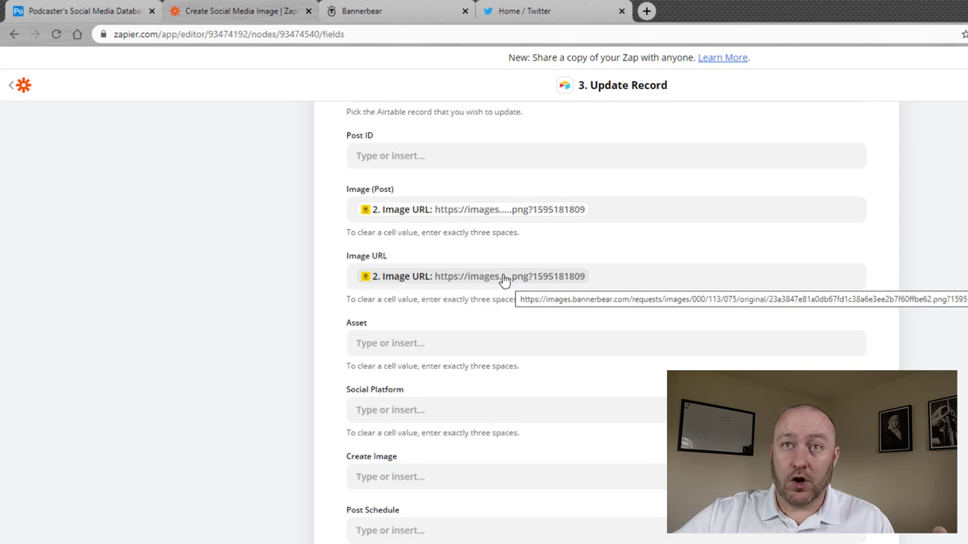
mouse_move(459, 220)
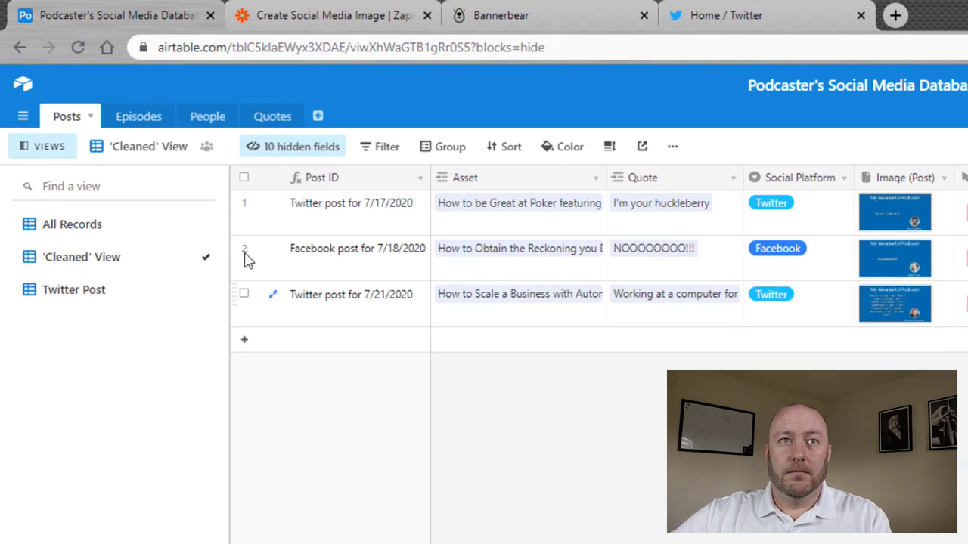
Step: Inspect the posts' Image (Post) and Image URL cells in the All Records view
click(72, 224)
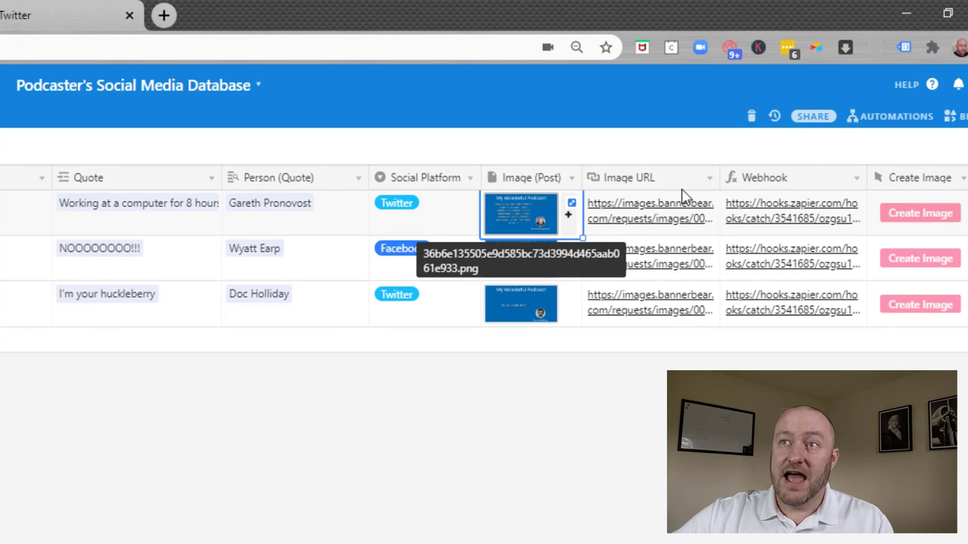
click(649, 212)
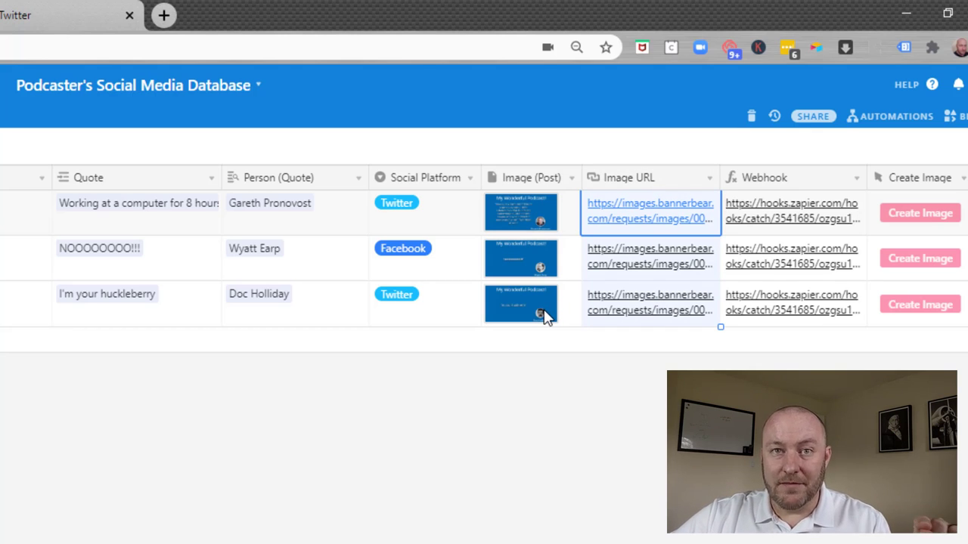
click(520, 304)
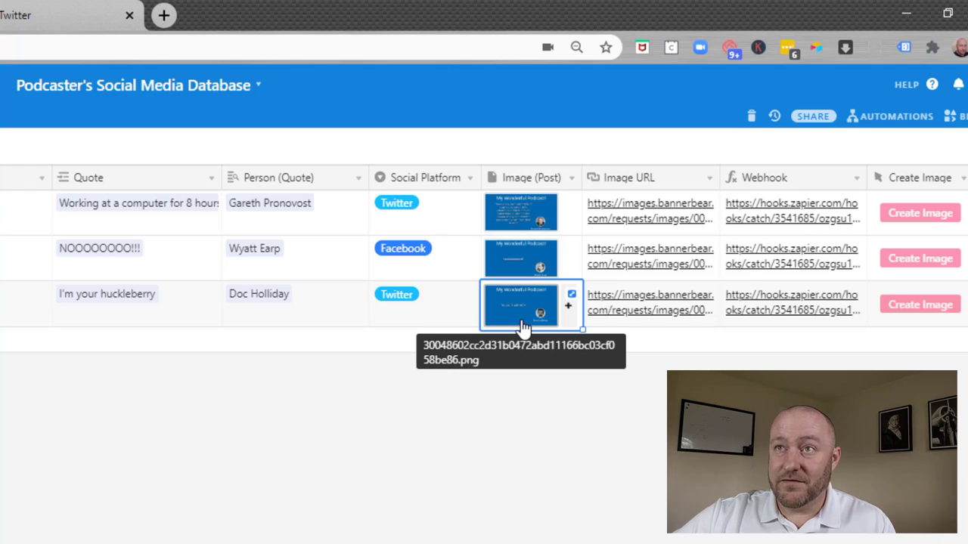
mouse_move(540, 187)
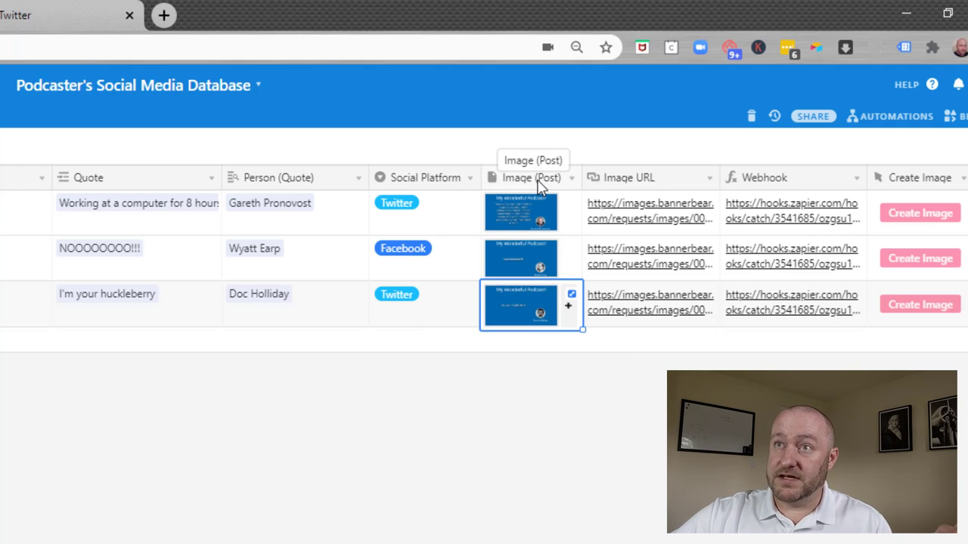
click(520, 212)
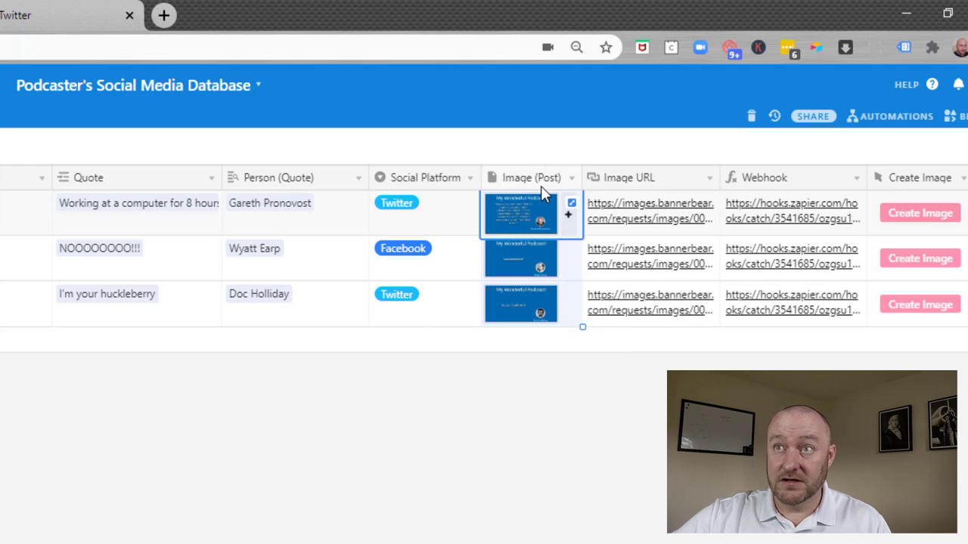
click(651, 212)
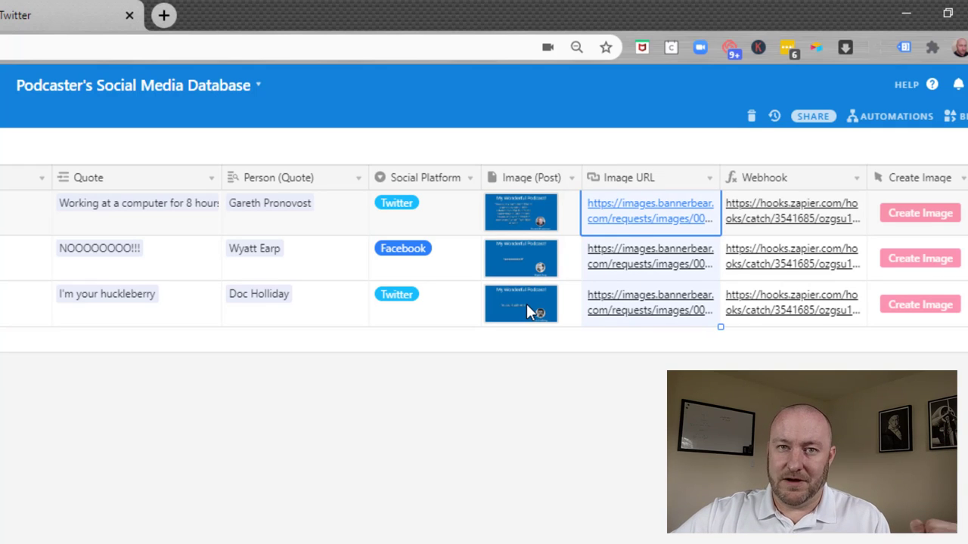
click(520, 304)
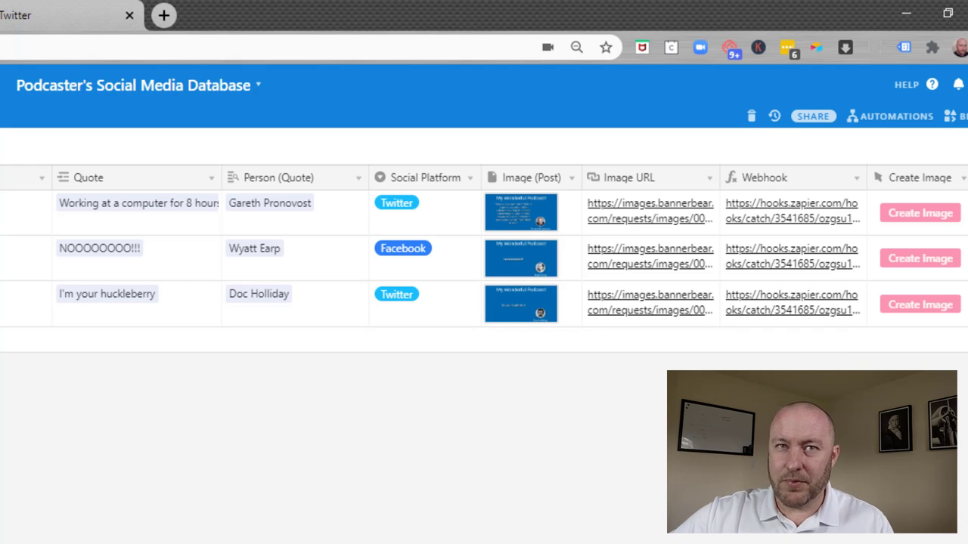
click(250, 11)
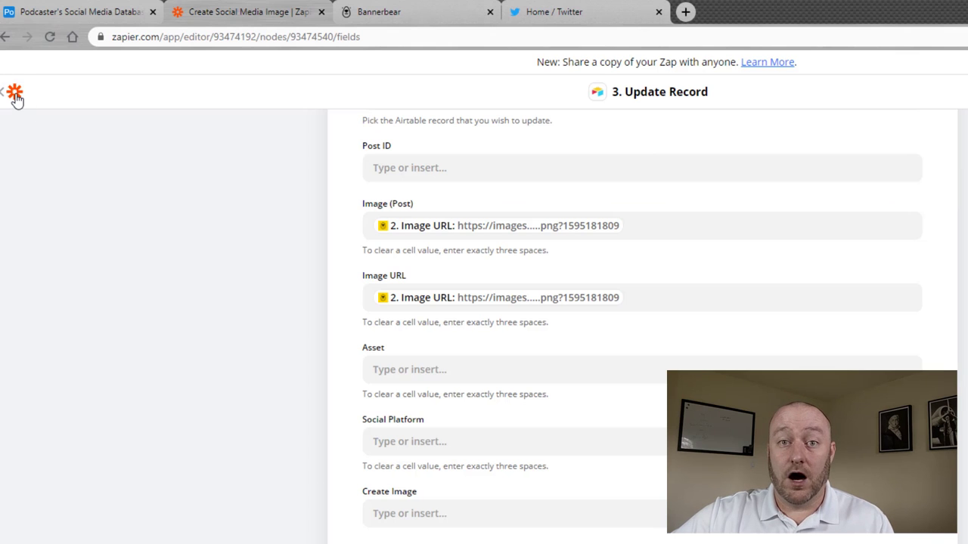
Step: Add a quote record linked to the automation episode, reading 'Working 8 hours a day is not for me'
click(76, 11)
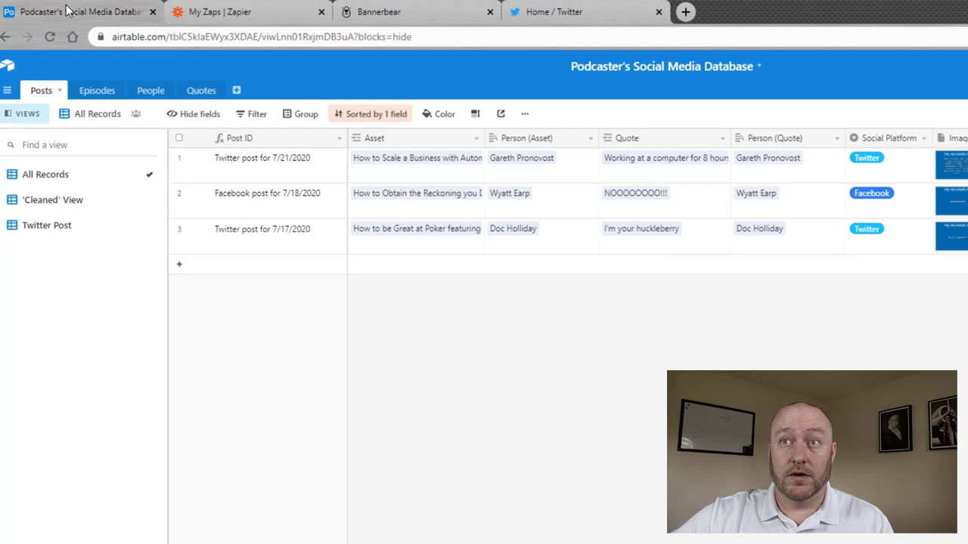
click(201, 90)
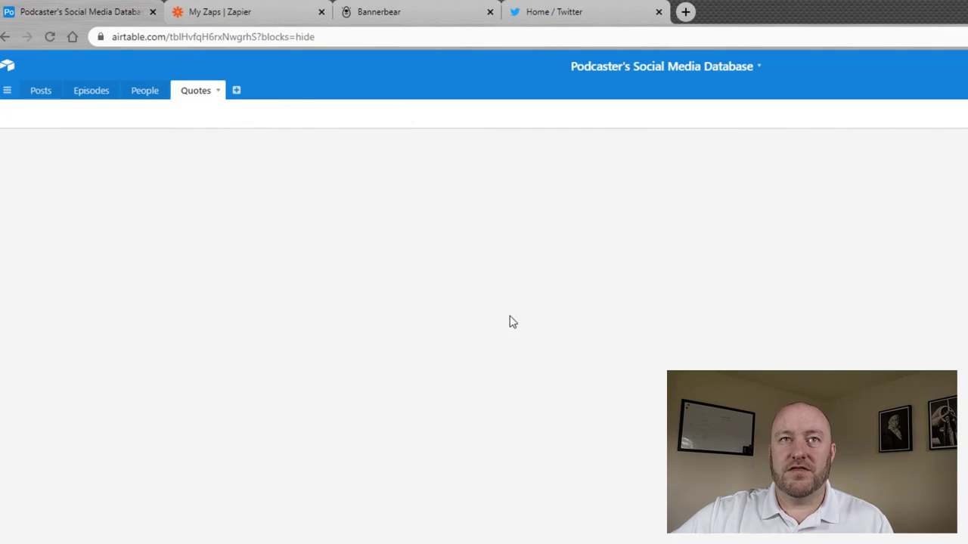
click(195, 90)
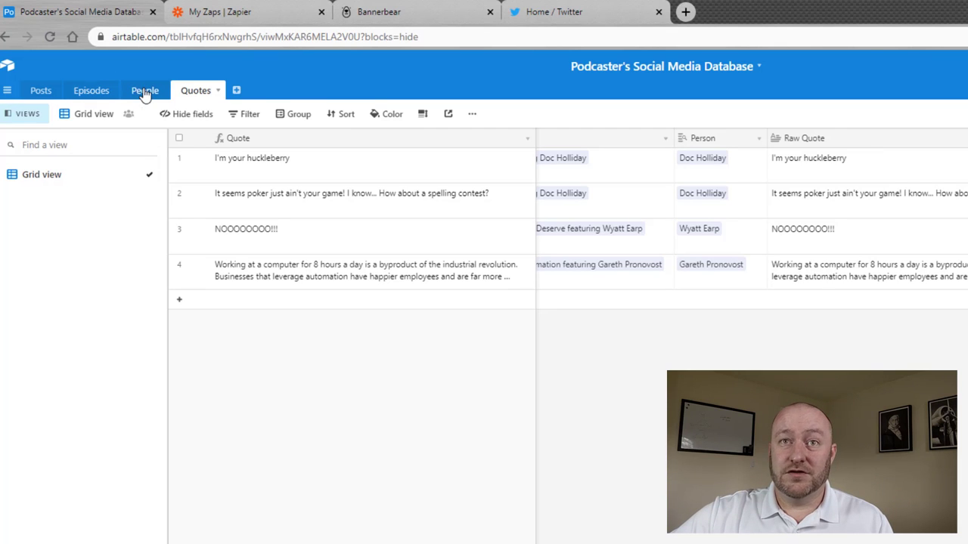
click(363, 270)
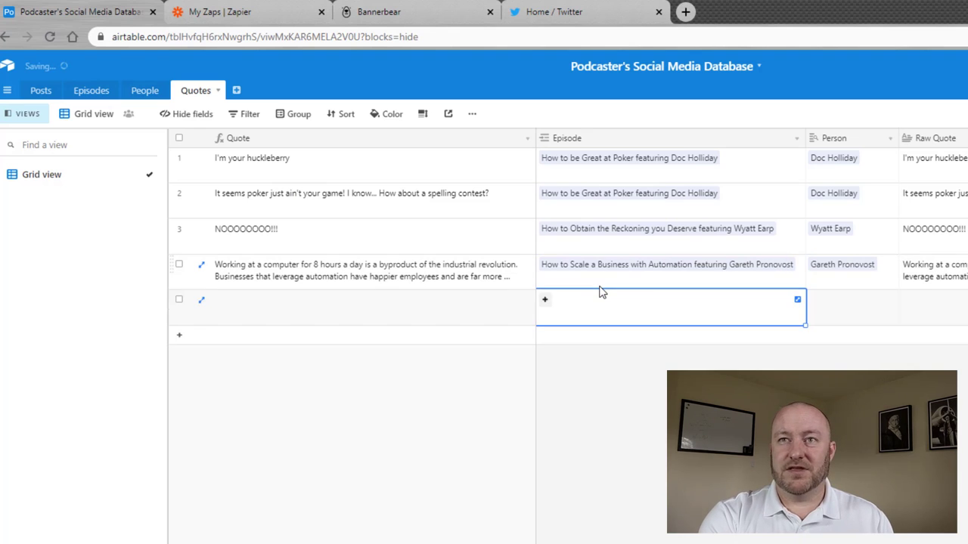
click(852, 308)
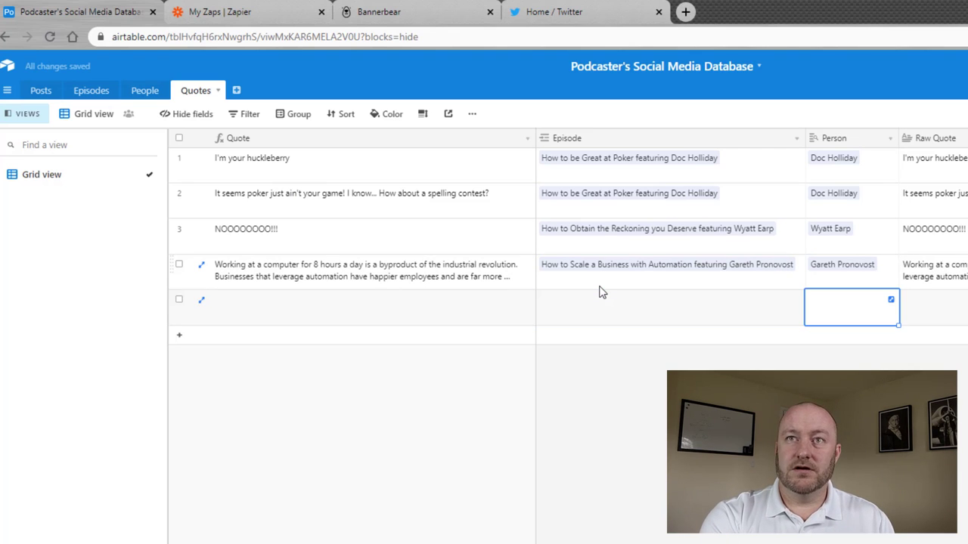
click(669, 307)
text(auto)
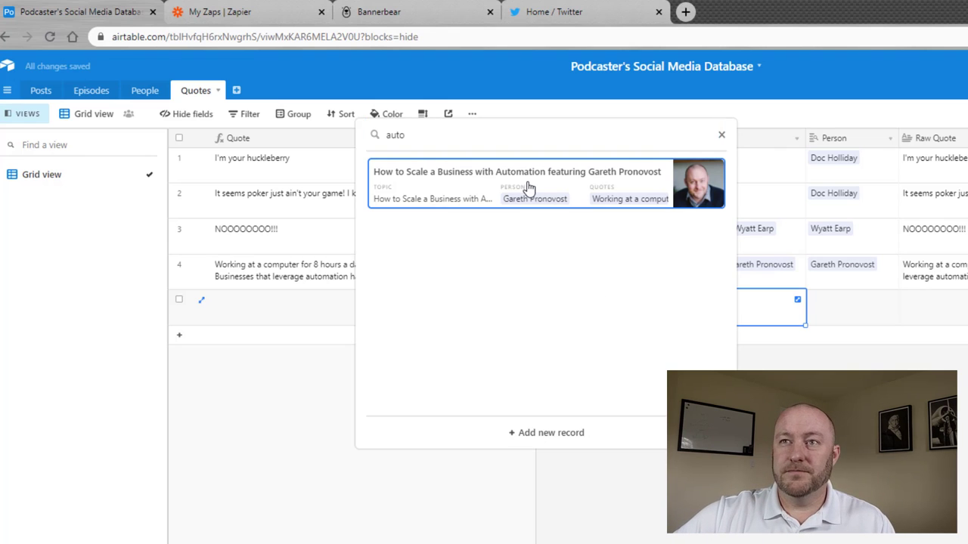
click(517, 184)
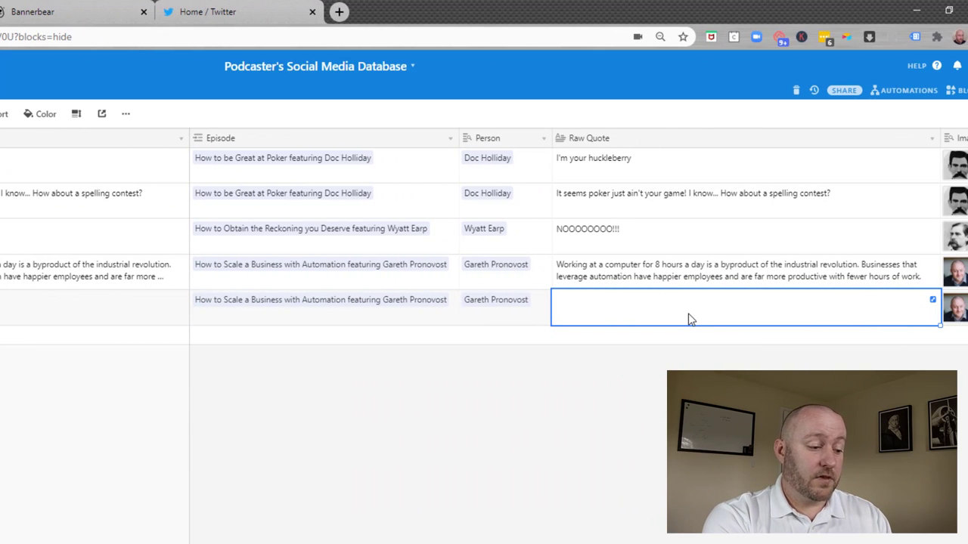
text(Working 8 hours a)
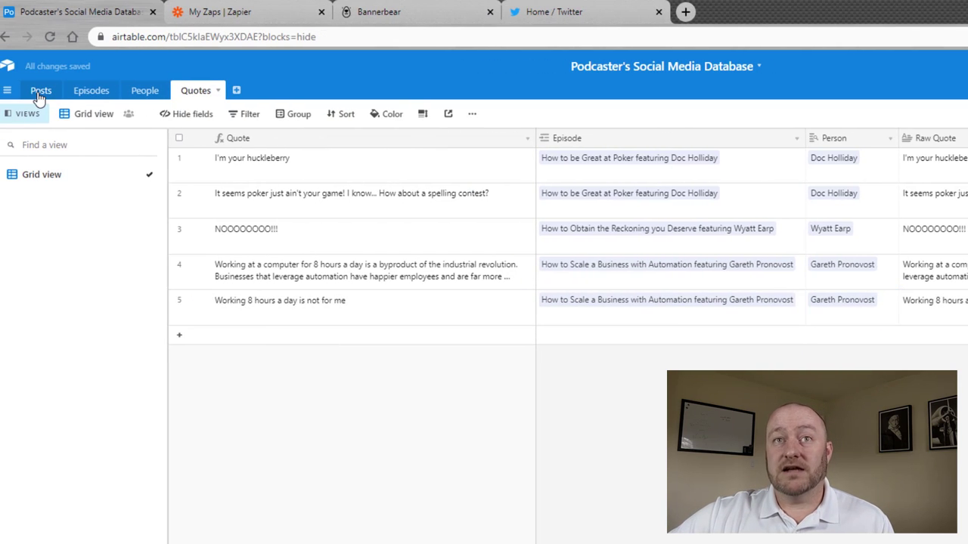
Step: Link the undated post to the 8-hours quote, set it to Twitter, and check the Cleaned view
click(40, 90)
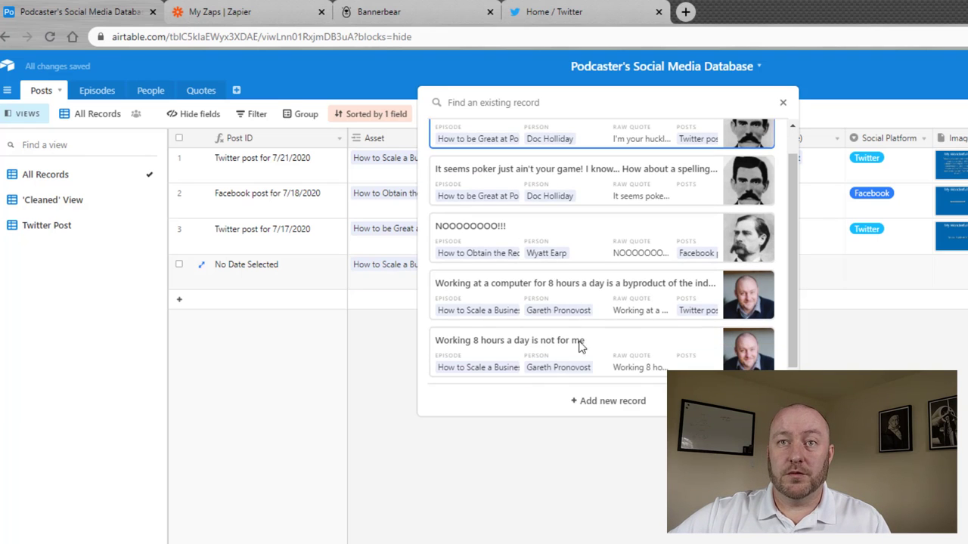
click(510, 340)
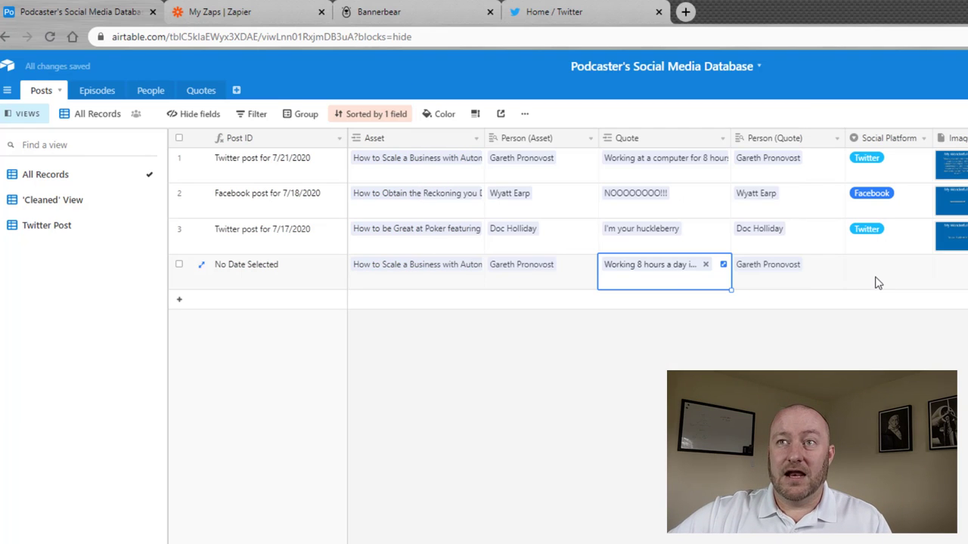
click(887, 273)
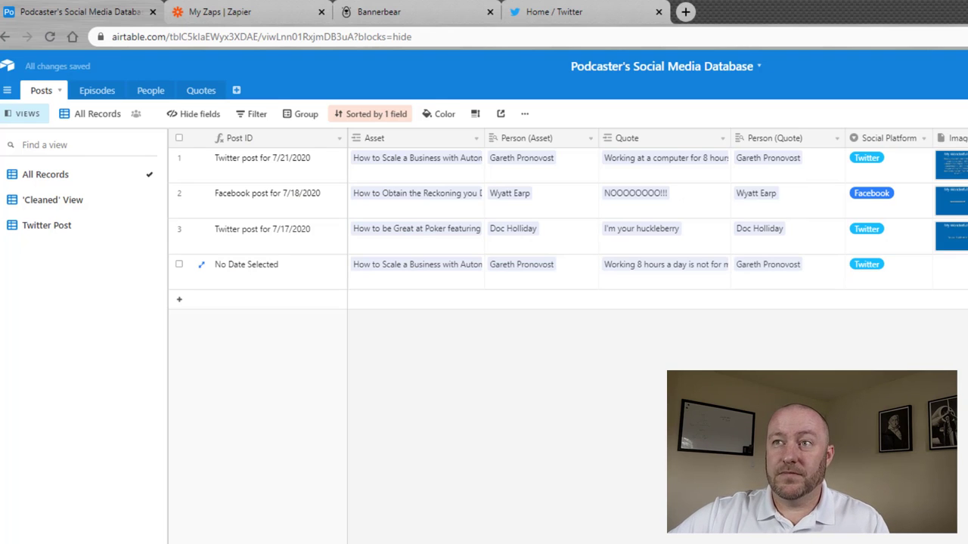
click(53, 200)
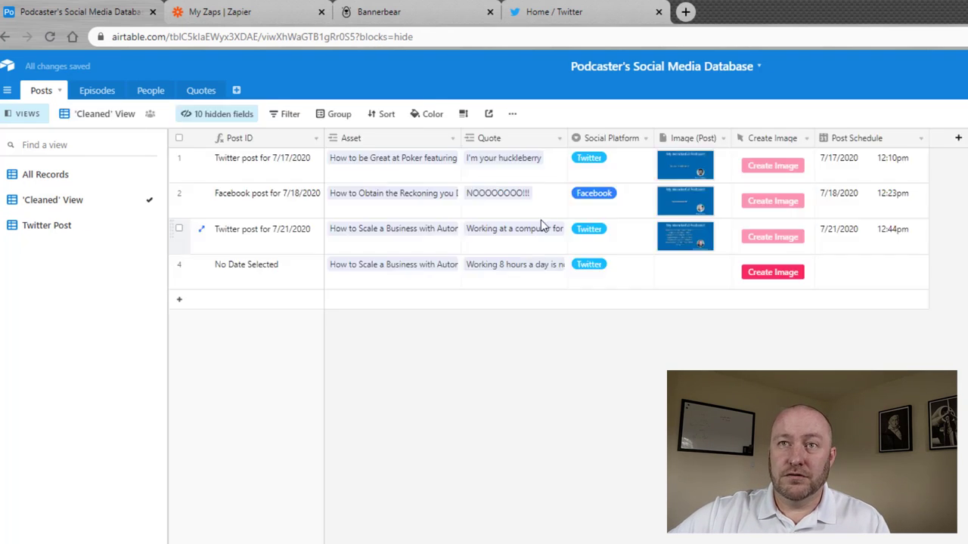
click(393, 264)
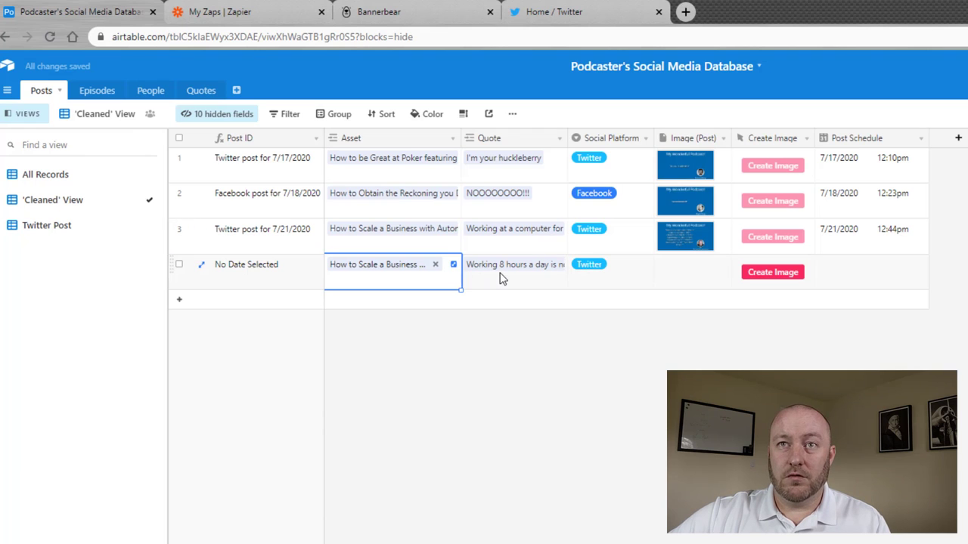
click(515, 264)
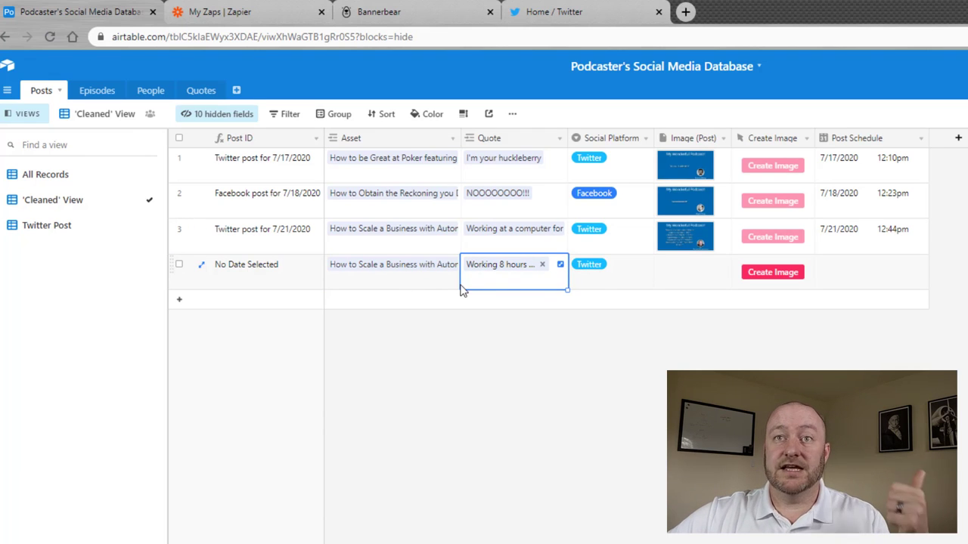
click(609, 264)
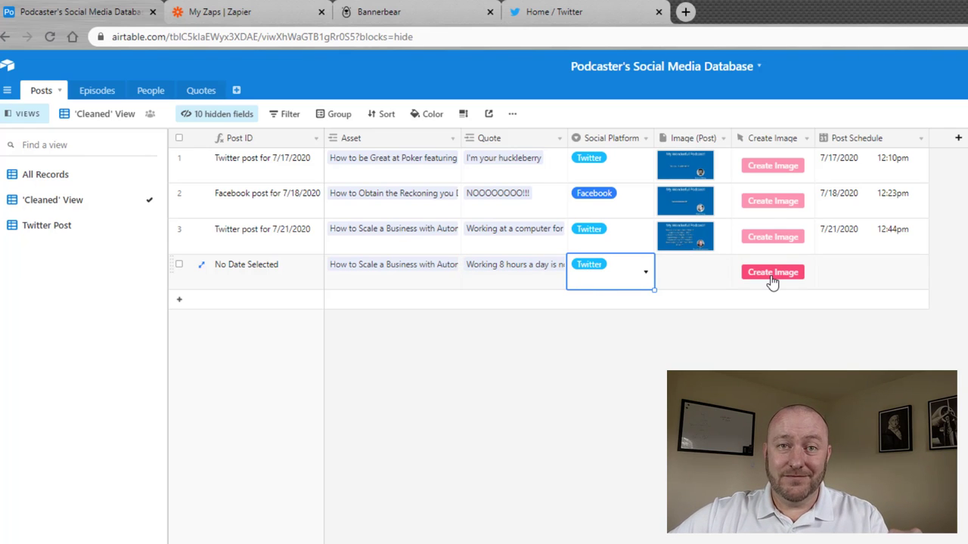
Step: Trigger image creation for the undated Twitter post and check the Social Media Example zaps
click(772, 272)
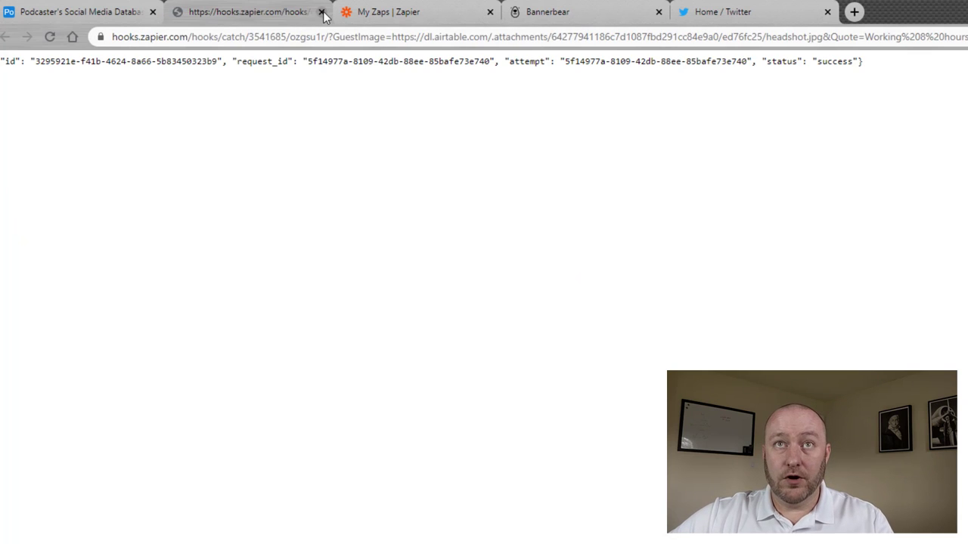
click(390, 11)
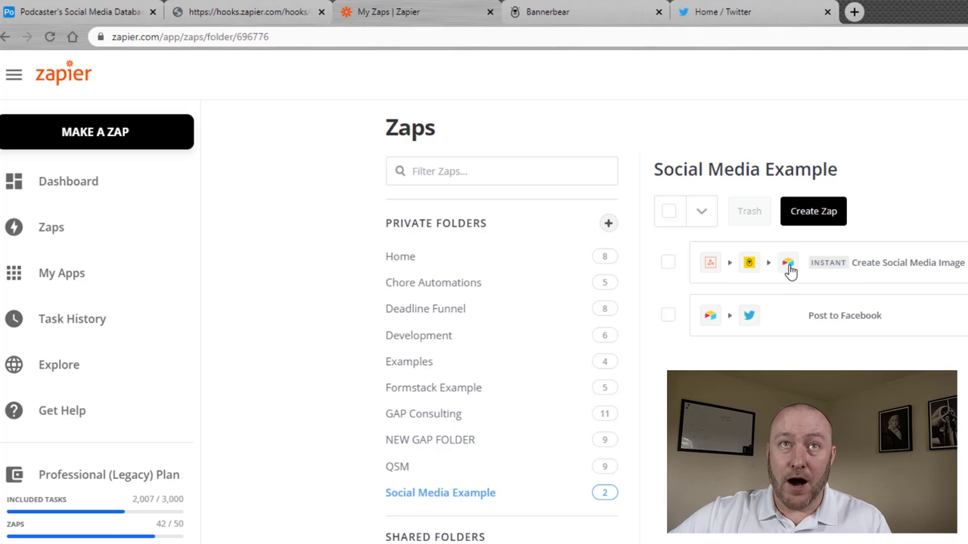
click(80, 11)
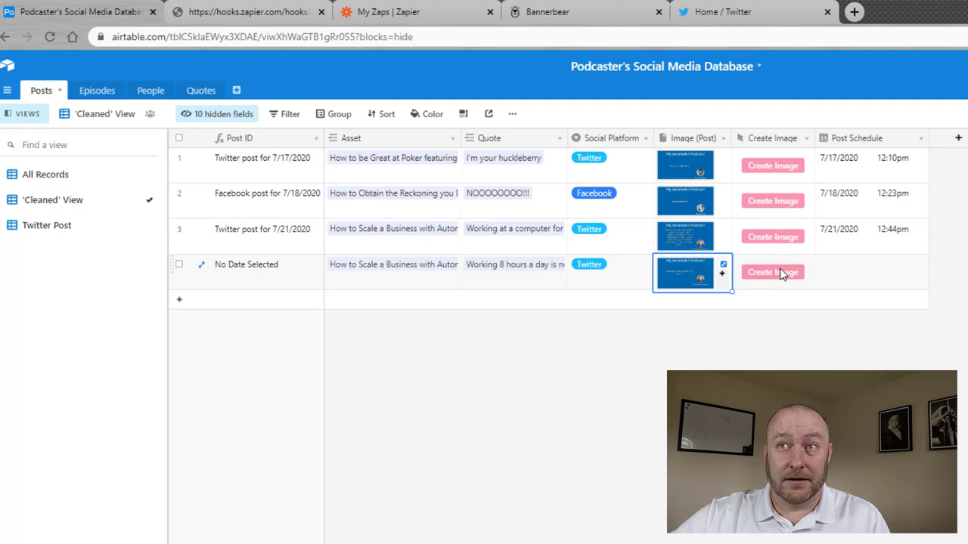
Step: Inspect the undated post's generated image and reveal the Minutes from Schedule column
click(869, 264)
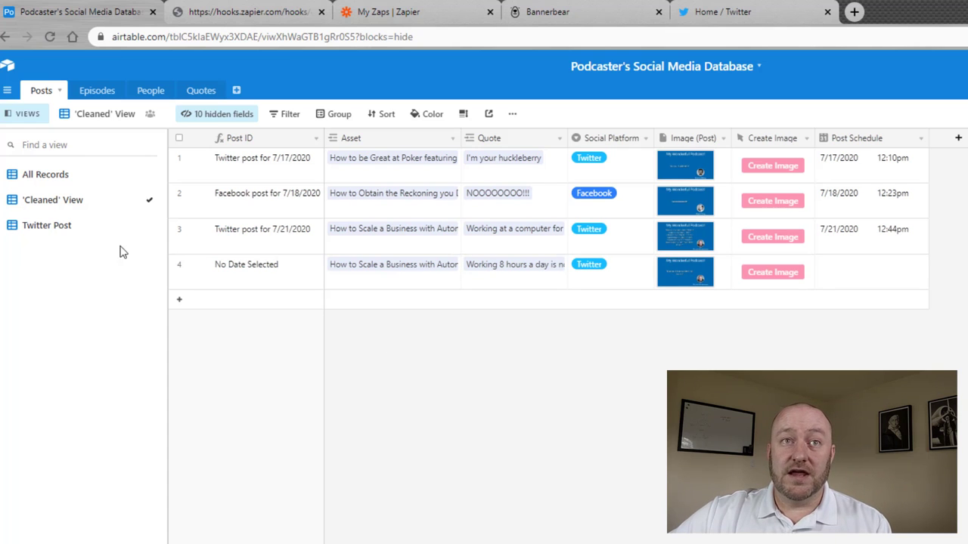
mouse_move(47, 225)
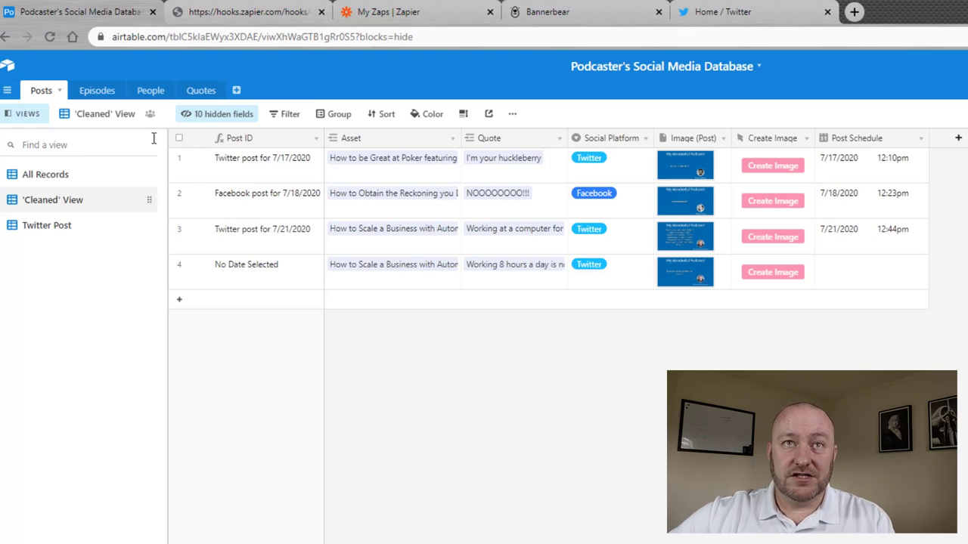
click(223, 113)
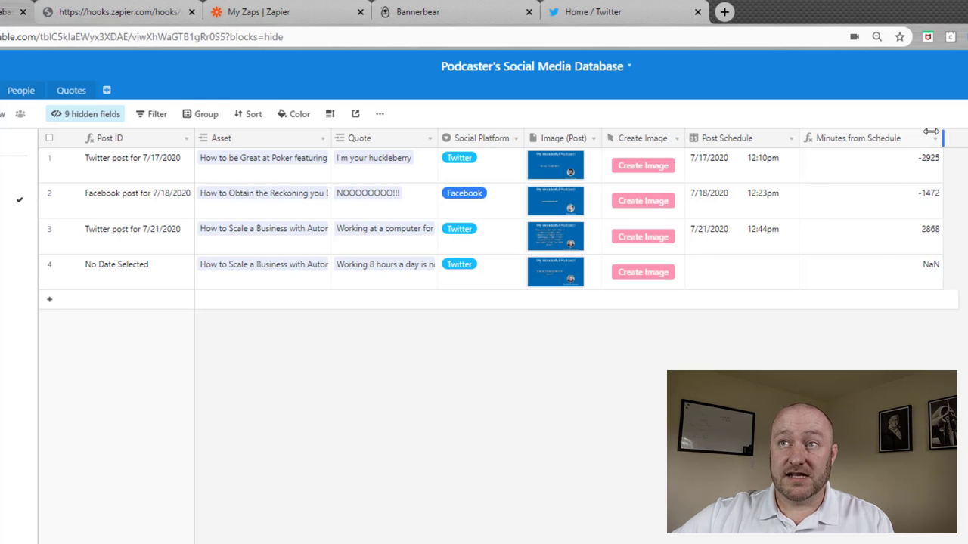
Step: Reveal the Minutes from Schedule formula: DATETIME_DIFF of Post Schedule against NOW() in minutes
click(858, 138)
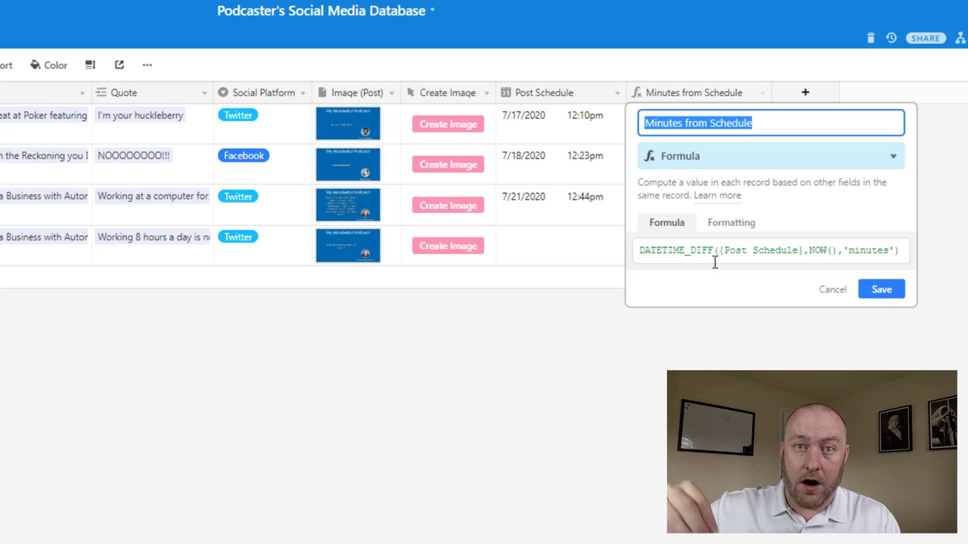
mouse_move(828, 280)
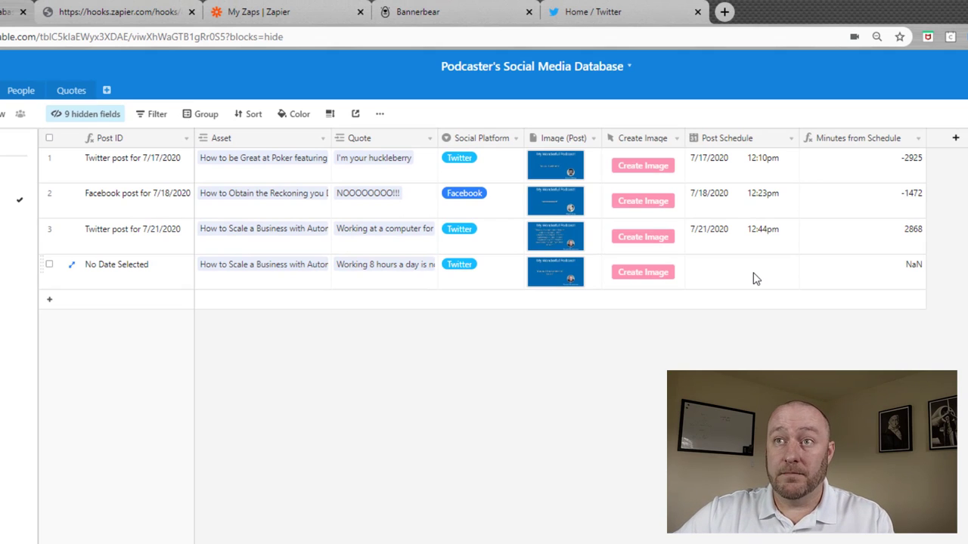
Step: Select row 4's empty Post Schedule cell, then switch to the Twitter Post view
click(741, 271)
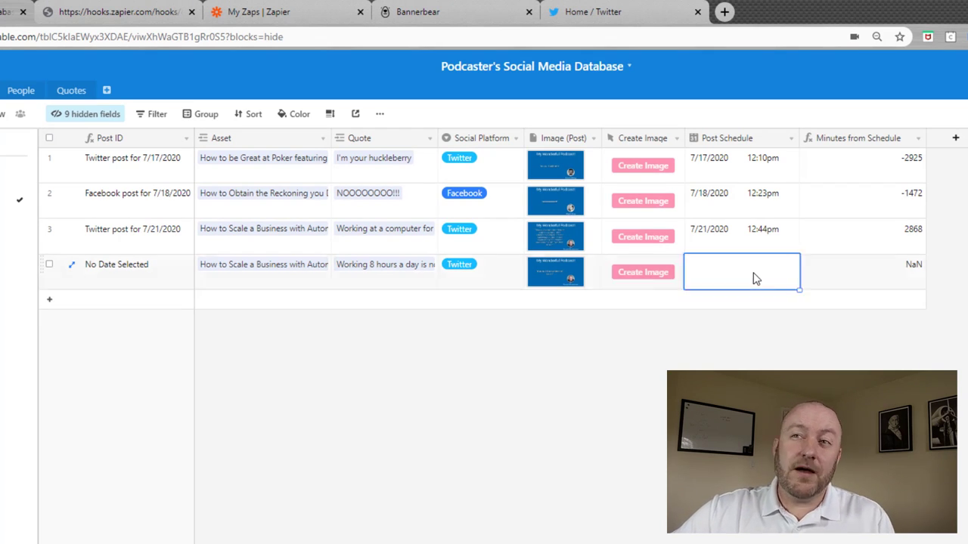
click(862, 271)
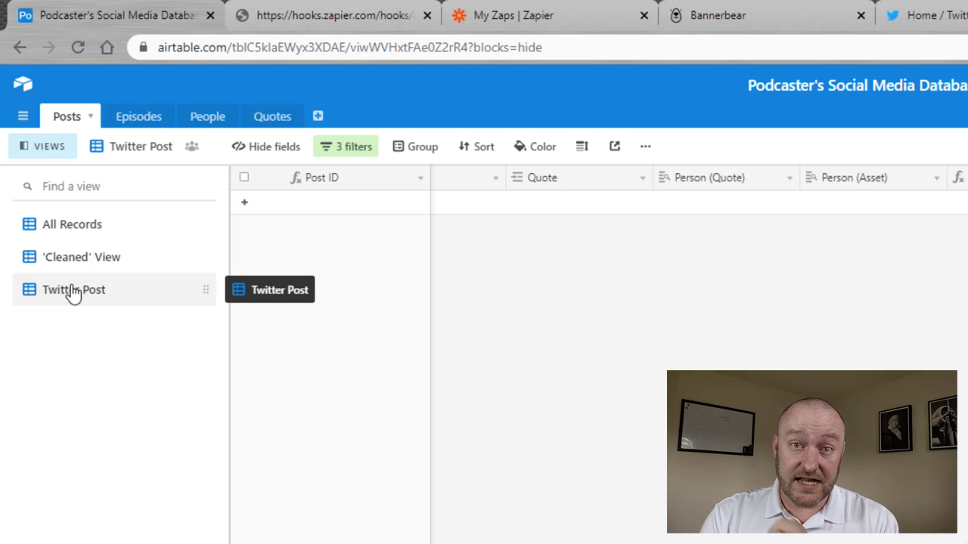
mouse_move(232, 220)
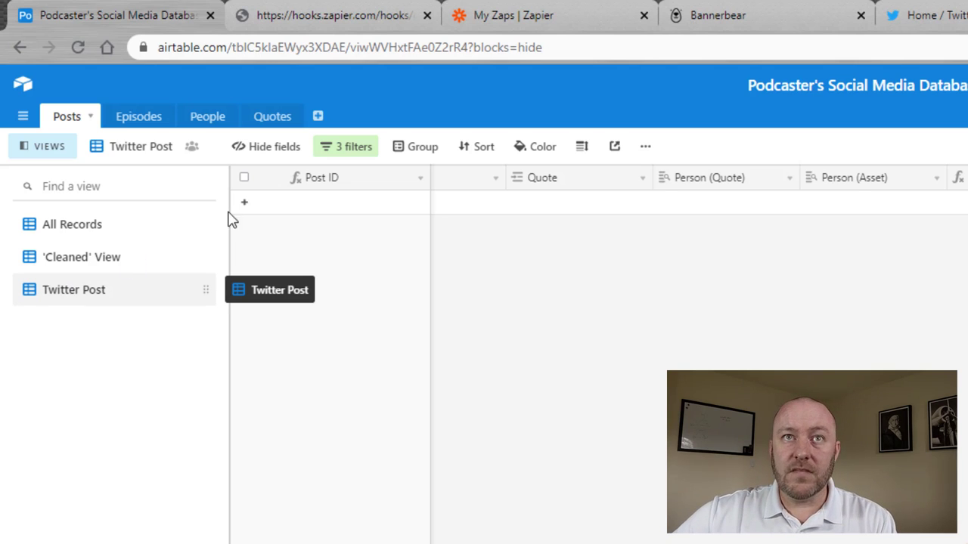
Step: Review the Twitter Post view's filters: platform Twitter, Minutes from Schedule between -10 and 10
click(345, 146)
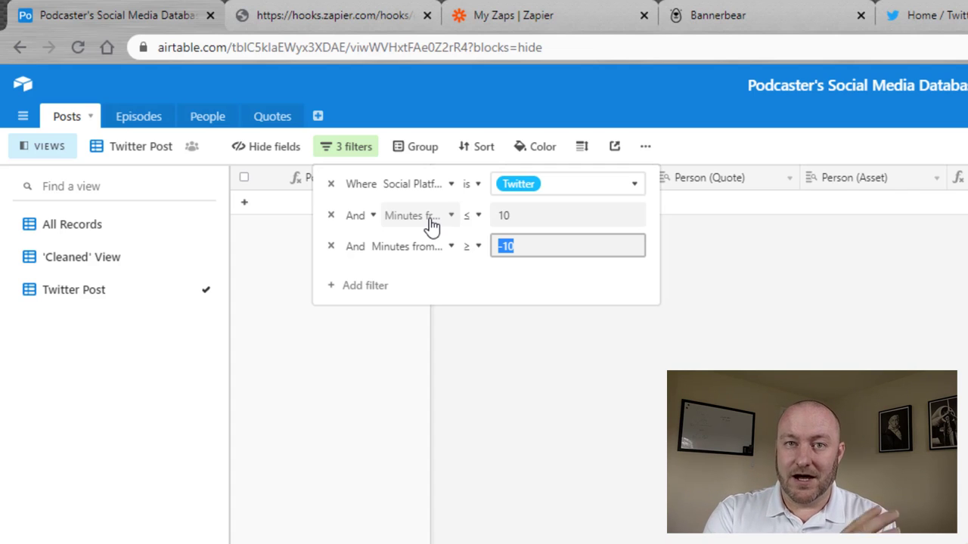
mouse_move(161, 284)
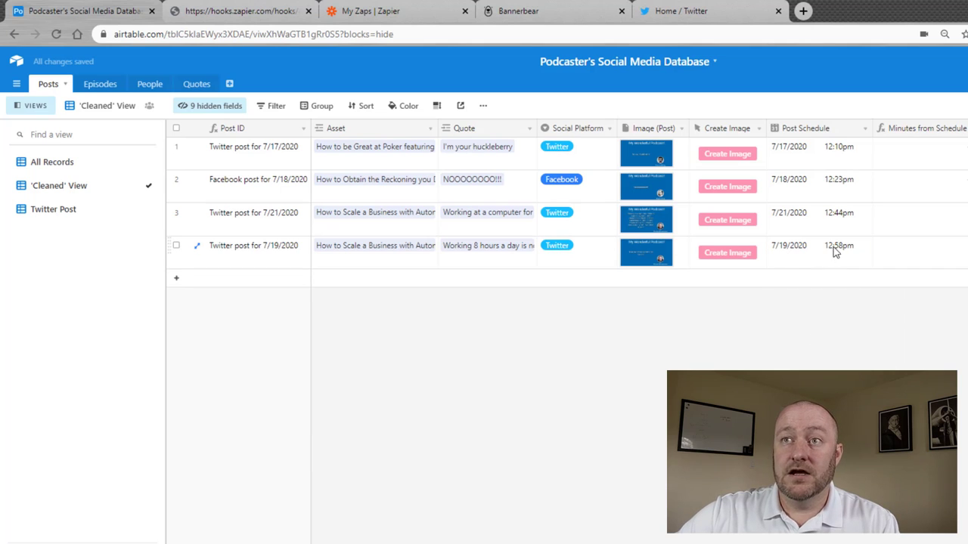
Step: Switch to the Twitter Post view, now listing only the 7/19/2020 post
click(53, 209)
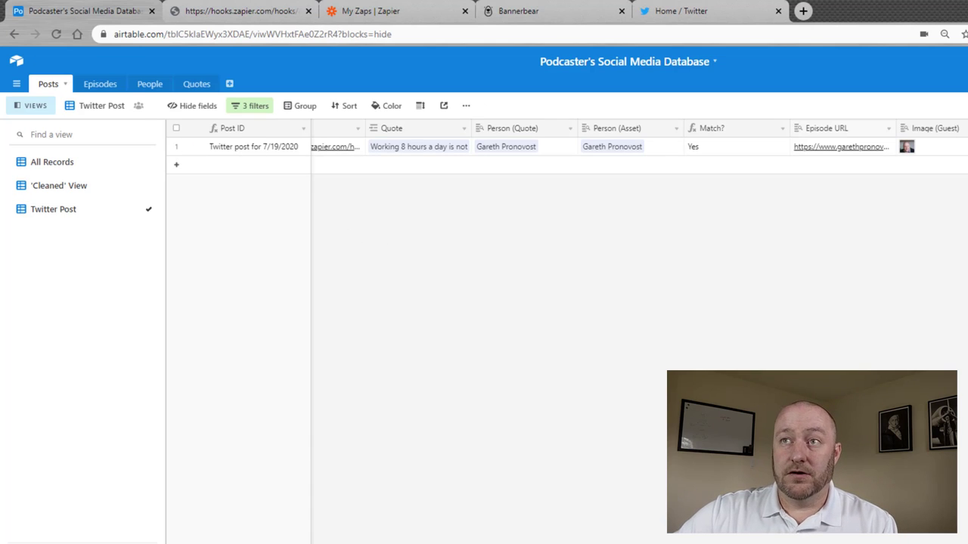
mouse_move(293, 209)
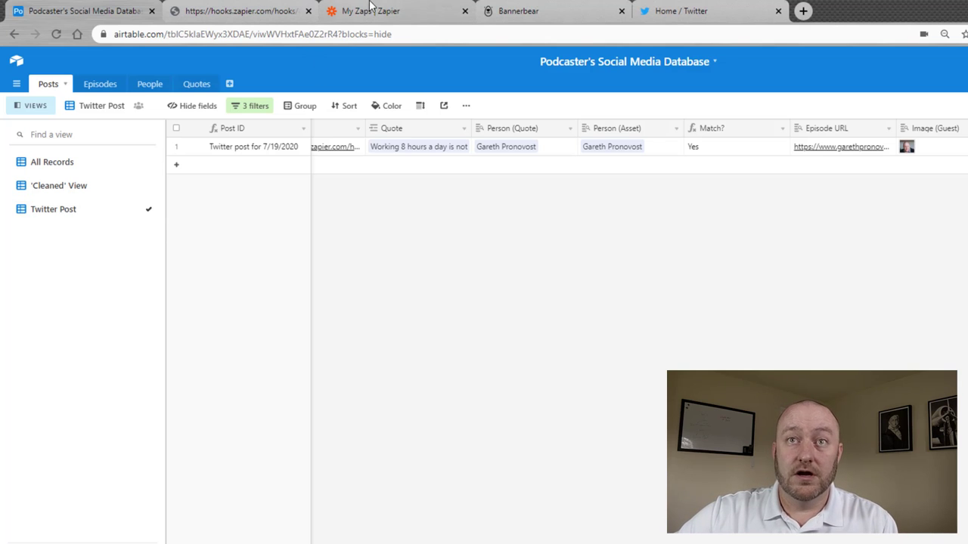
Step: Rename the Post to Facebook zap to 'Post to Twitter'
click(371, 11)
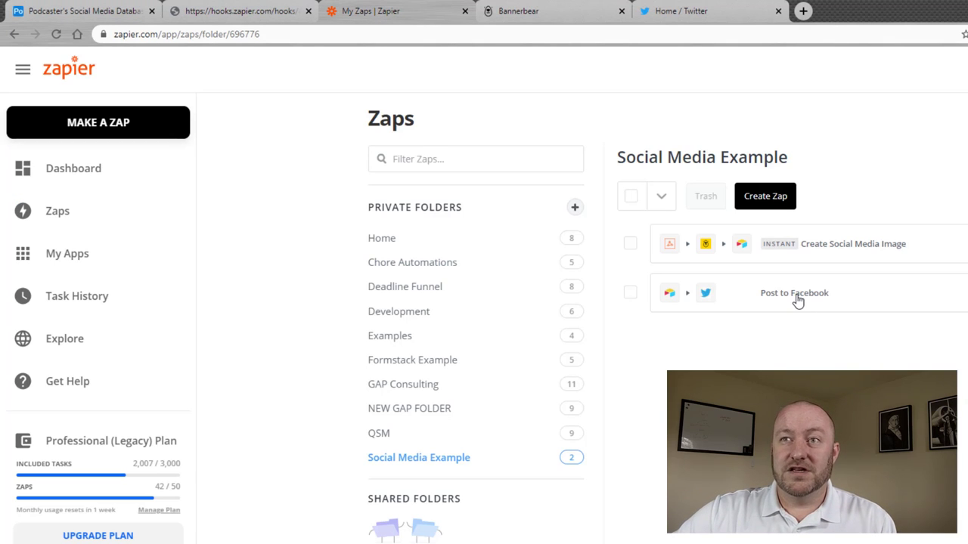
click(794, 292)
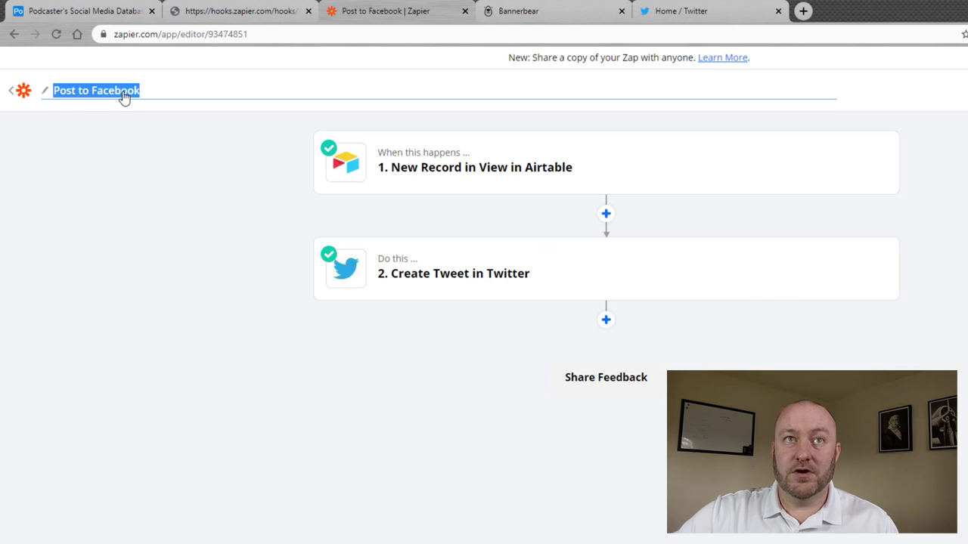
text(Post to Twitter)
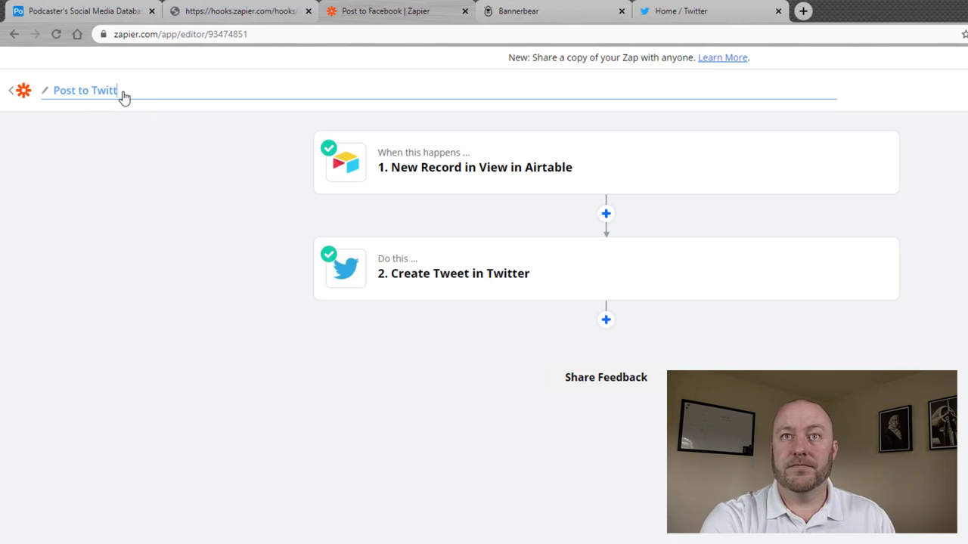
Step: Inspect the Airtable trigger's base, table and Twitter Post view settings
click(474, 167)
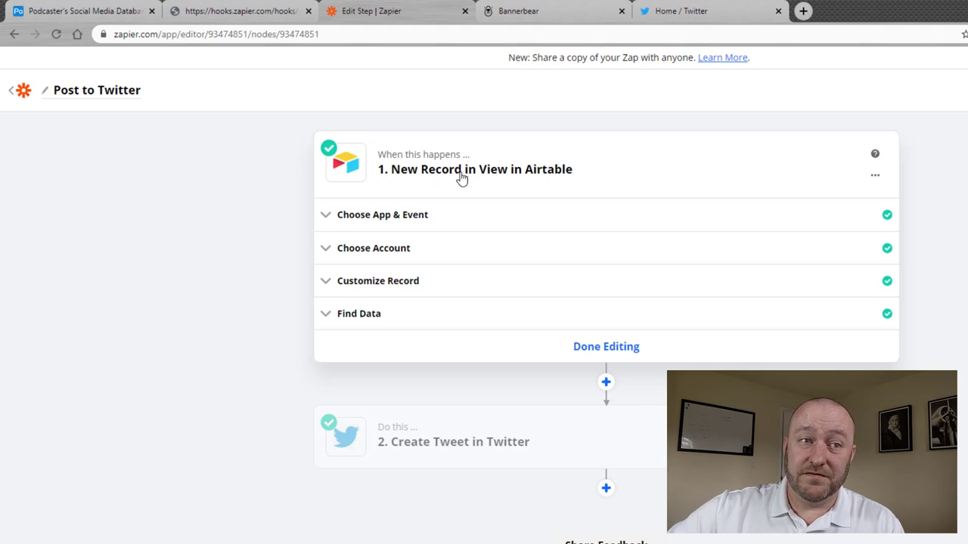
click(378, 281)
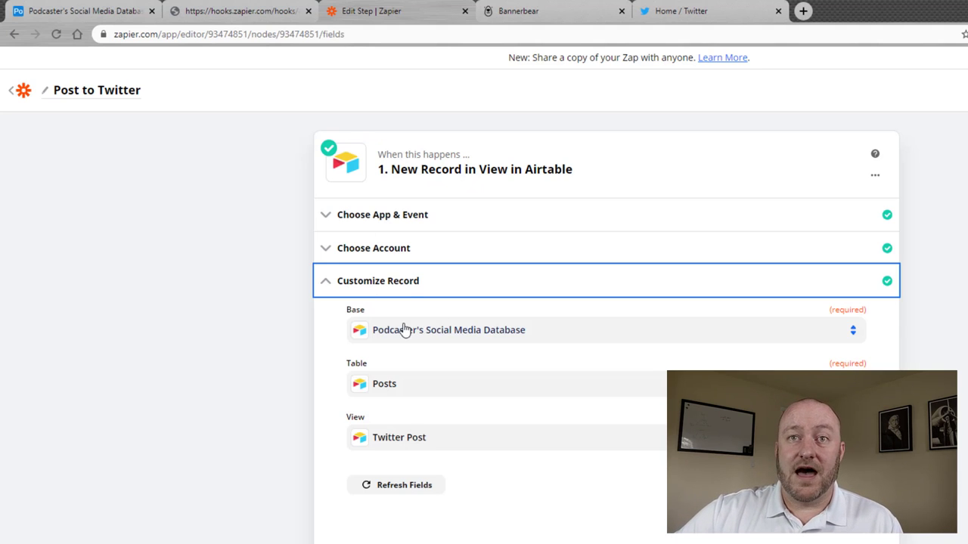
scroll(down, 3)
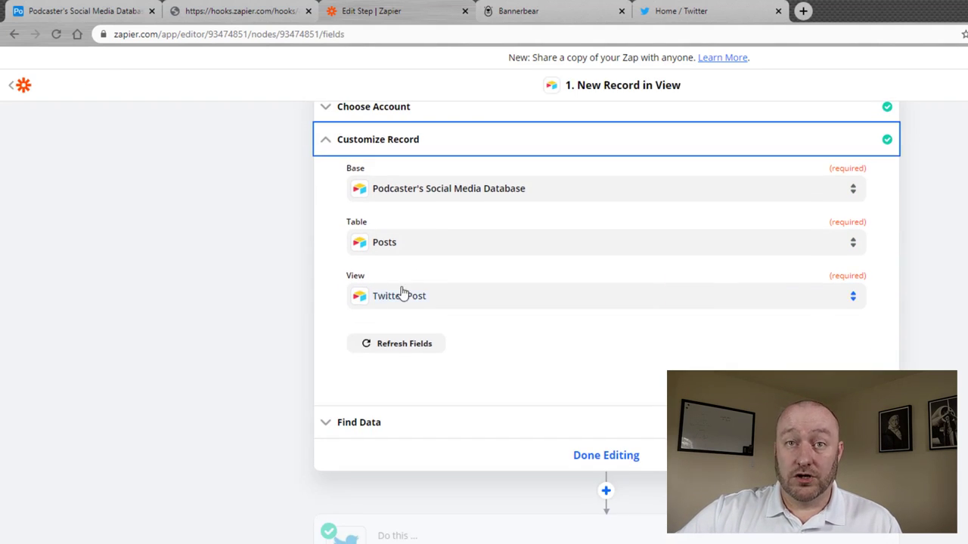
mouse_move(393, 406)
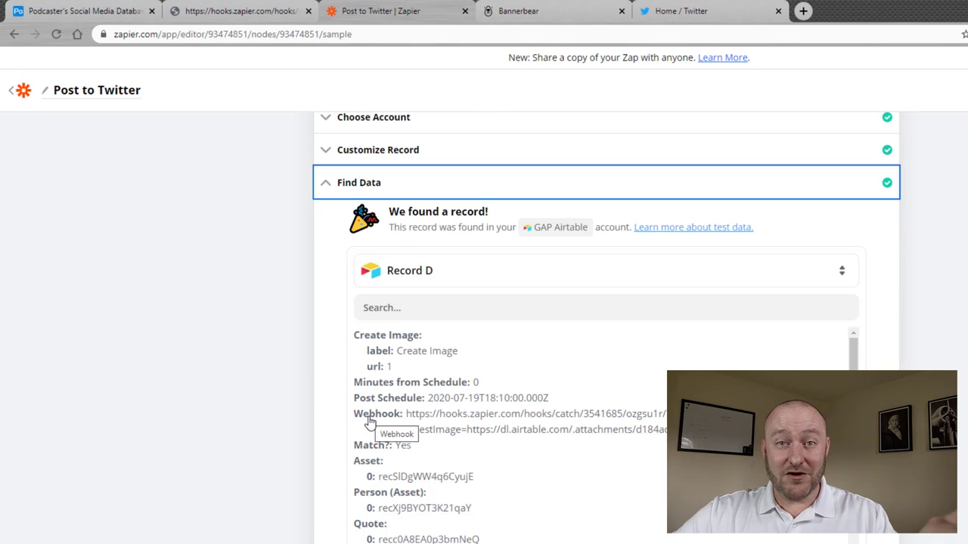
scroll(down, 3)
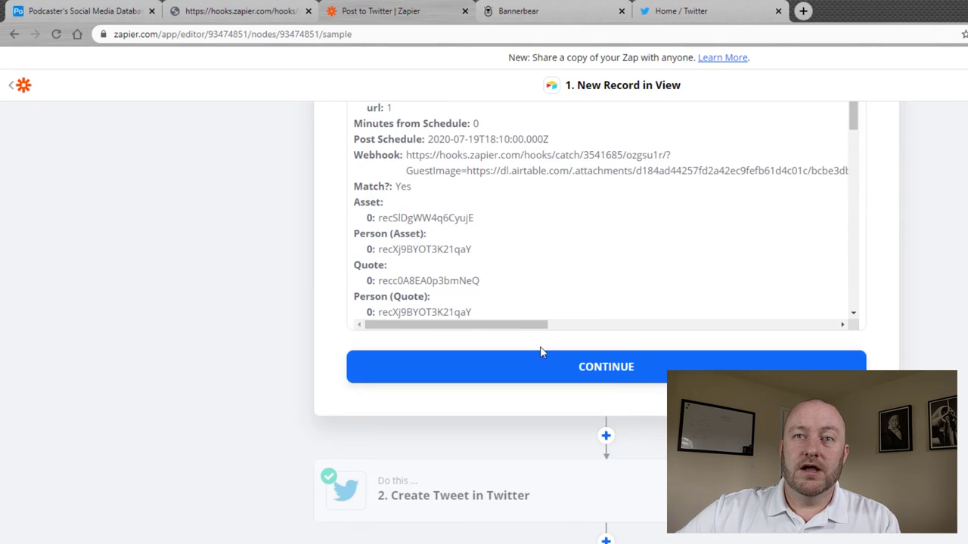
Step: Inspect the Create Tweet step's guest message, episode link and Airtable image URL
click(606, 366)
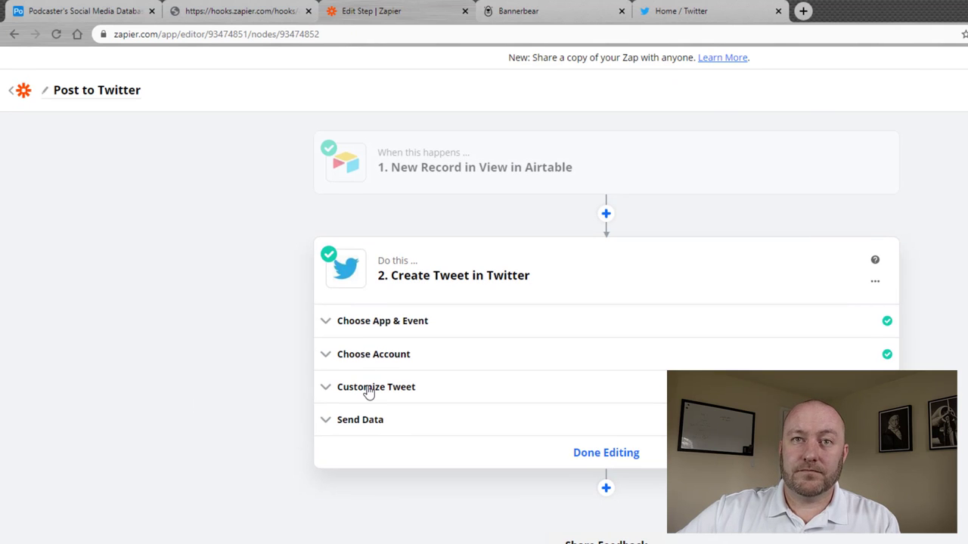
click(376, 387)
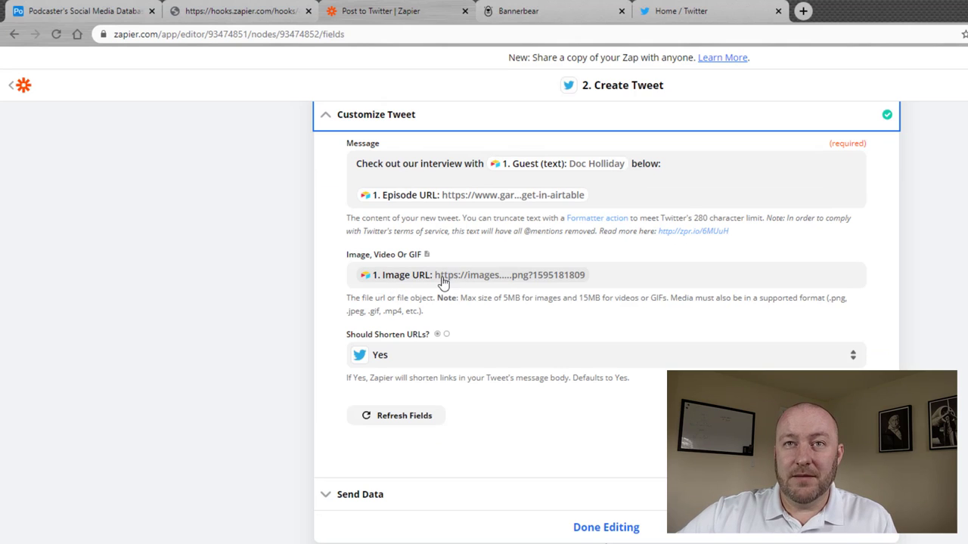
mouse_move(460, 275)
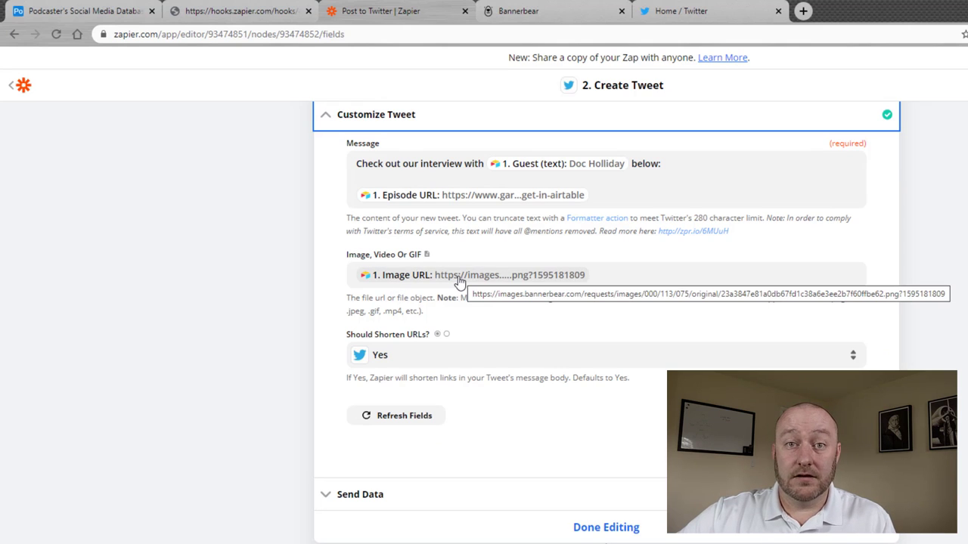
mouse_move(195, 250)
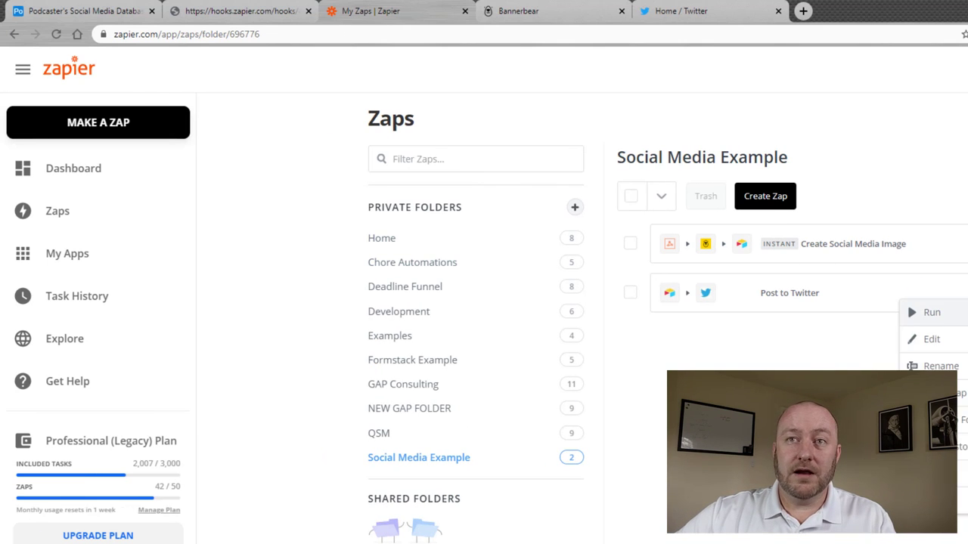
Step: Manually run the Post to Twitter zap and dismiss the successful run report
click(932, 313)
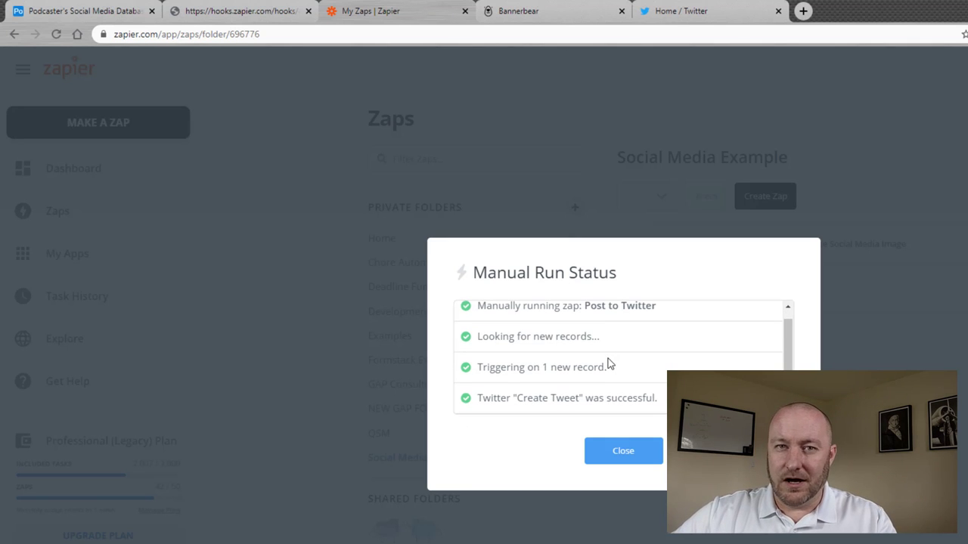
mouse_move(623, 382)
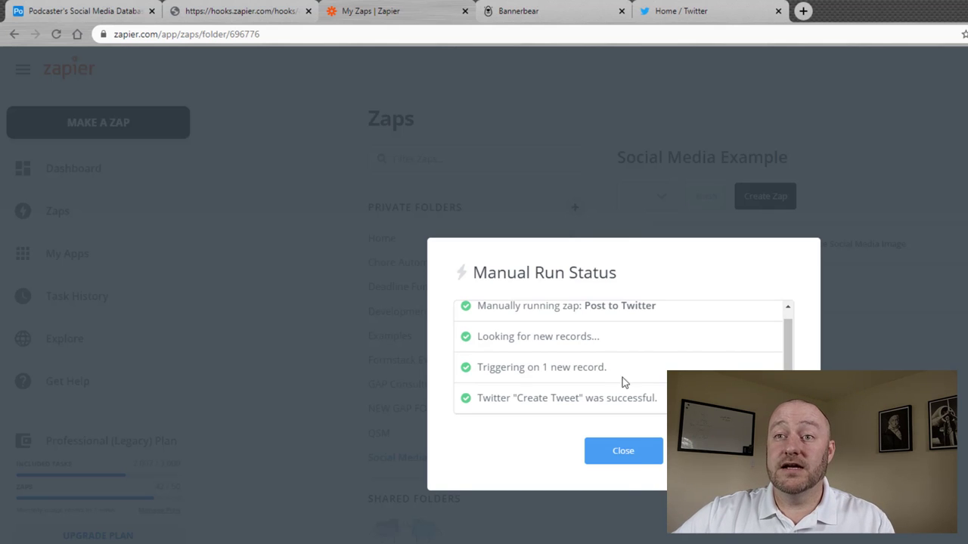
click(680, 11)
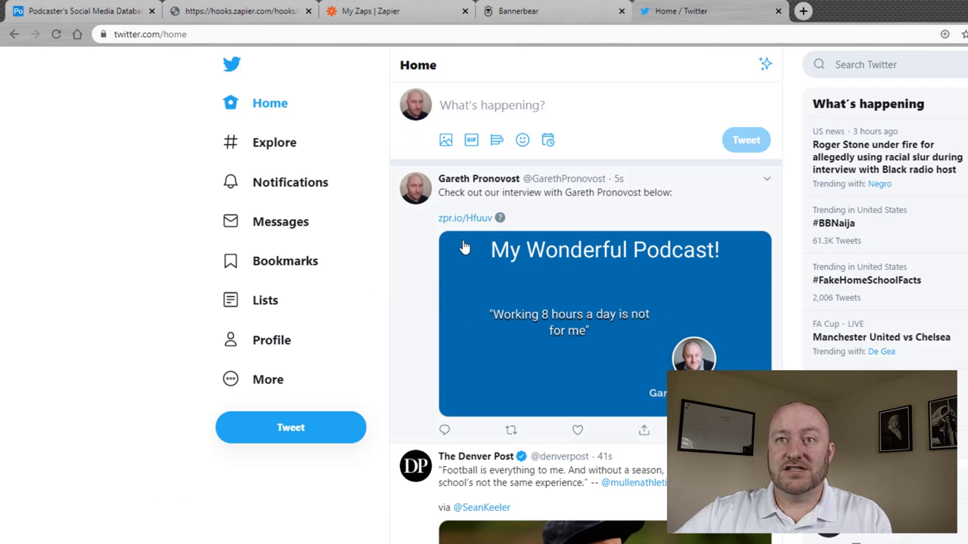
mouse_move(558, 225)
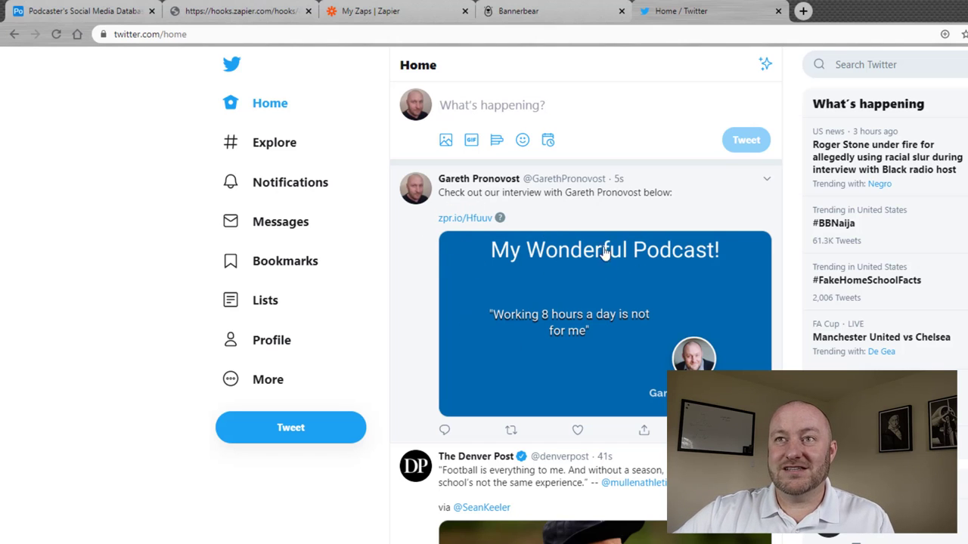
Step: Choose Delete on the posted test tweet and answer the confirmation prompt
click(766, 179)
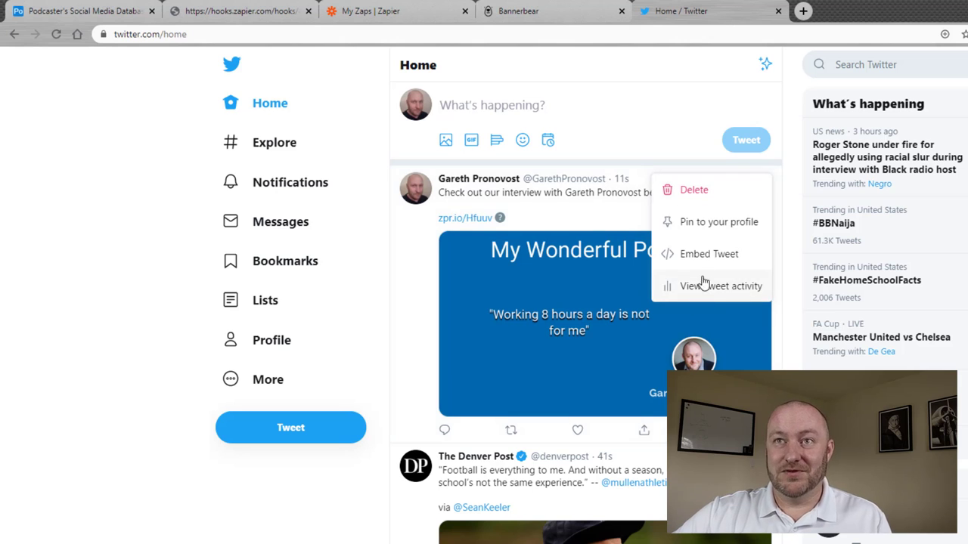
click(693, 190)
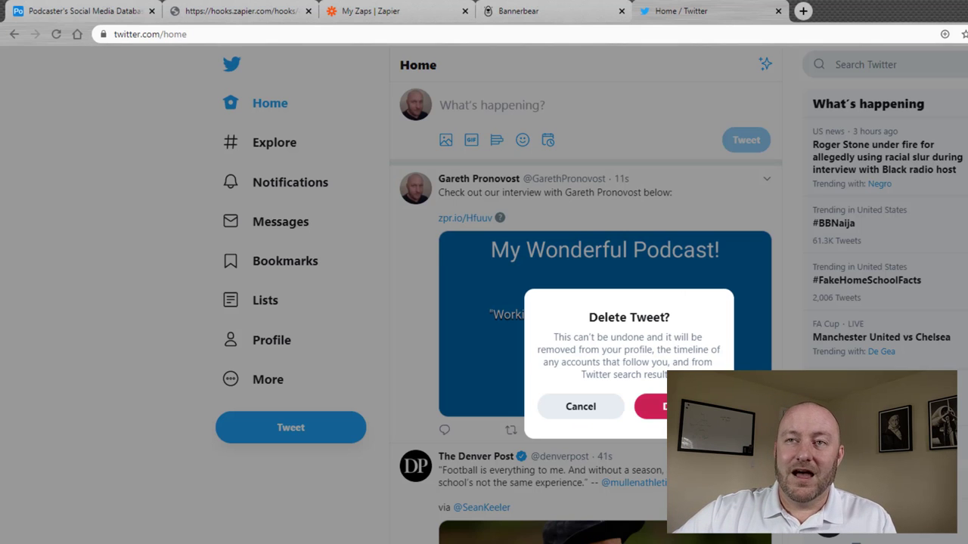
click(673, 406)
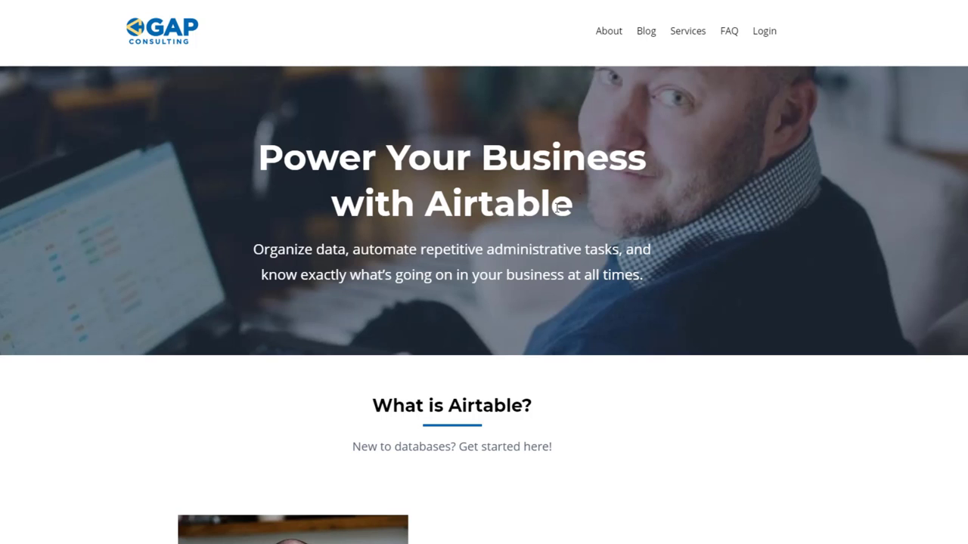
mouse_move(472, 245)
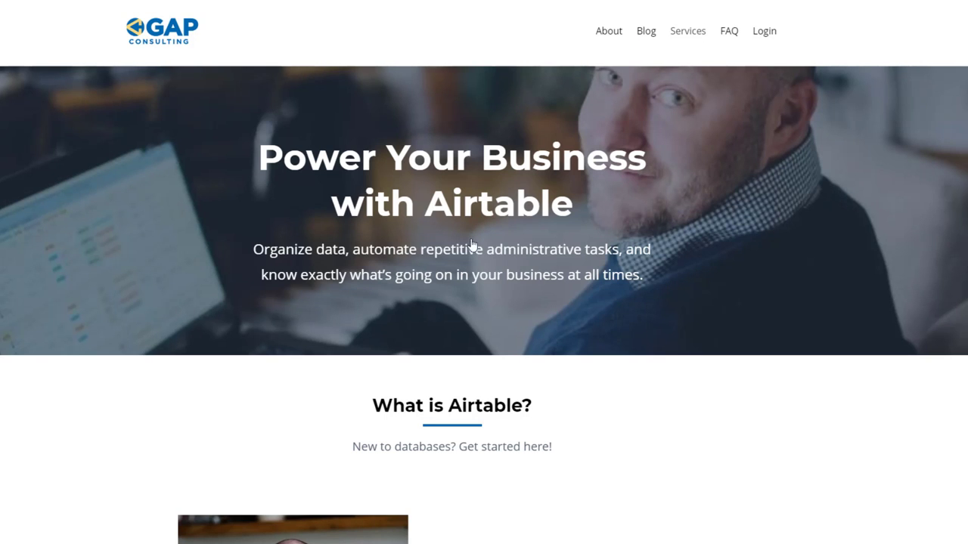
Step: Scroll the GAP Consulting homepage to the 'Which of these options sounds most like you?' cards
scroll(down, 3)
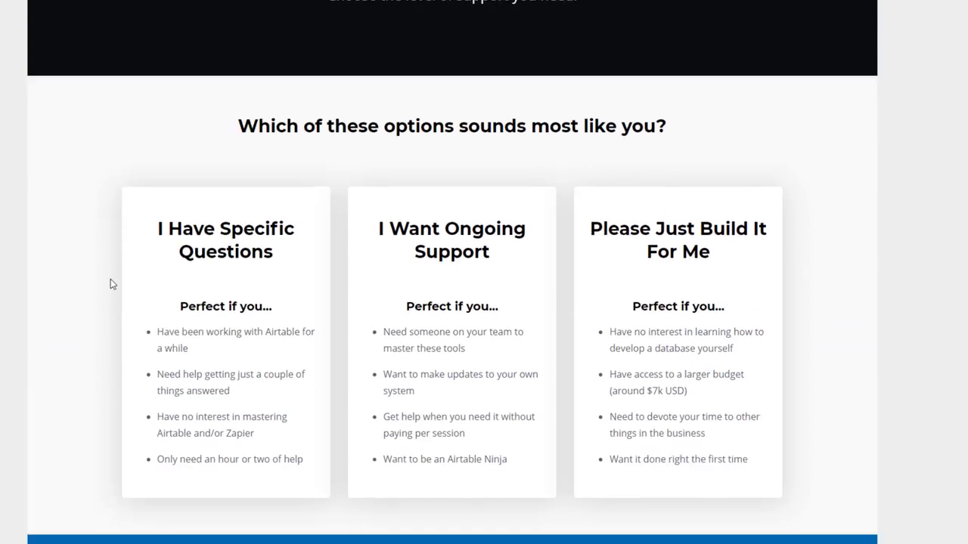